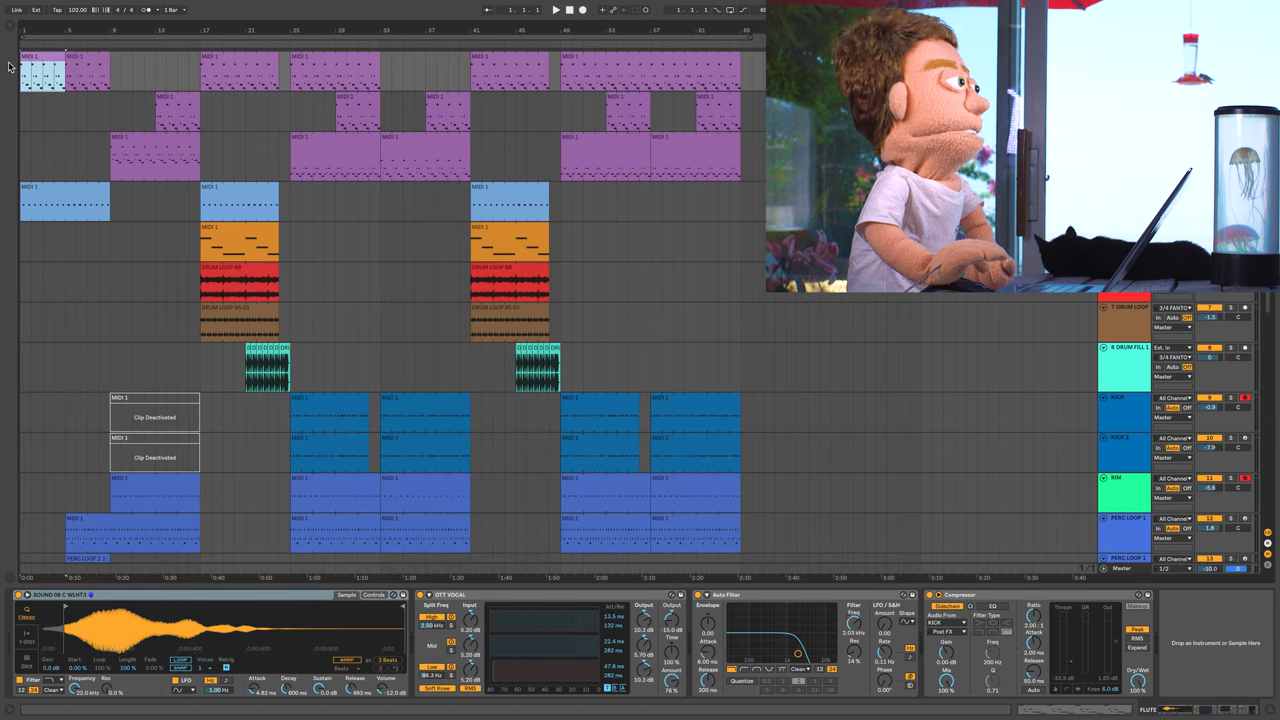
- Bring the first purple melody clip's notes into the note editor for editing
double_click(40, 76)
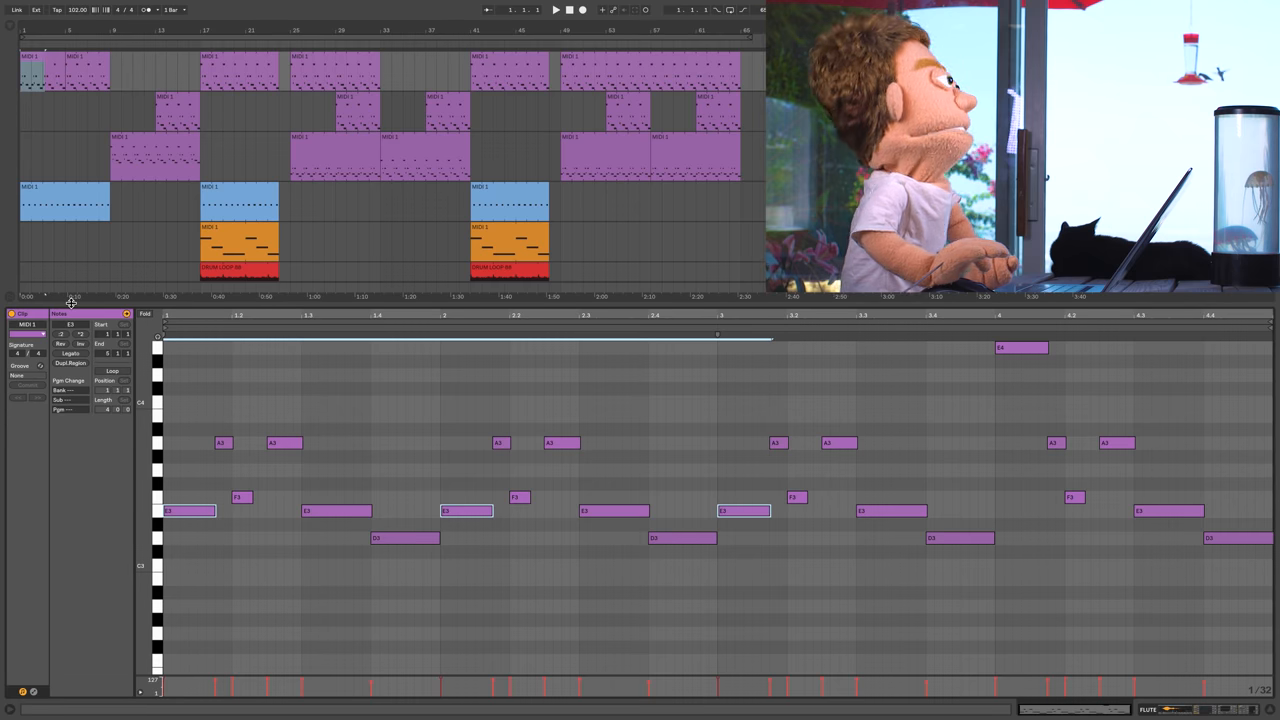
click(112, 370)
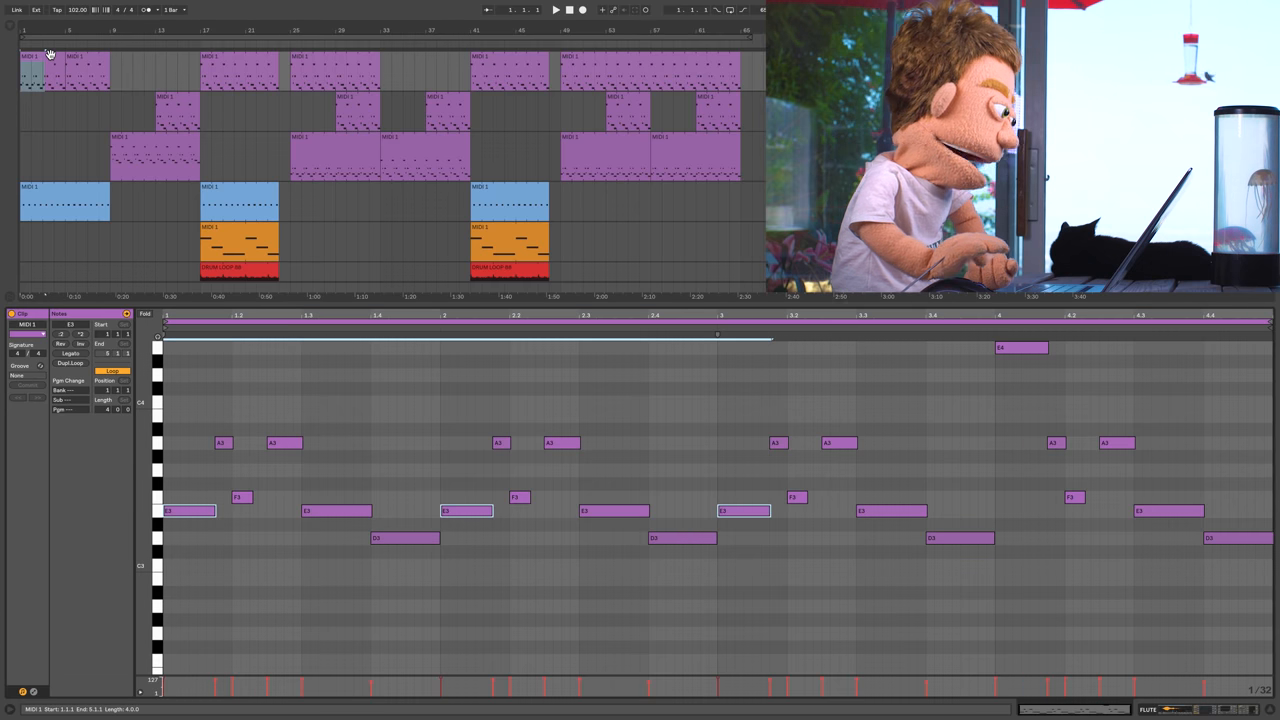
click(556, 8)
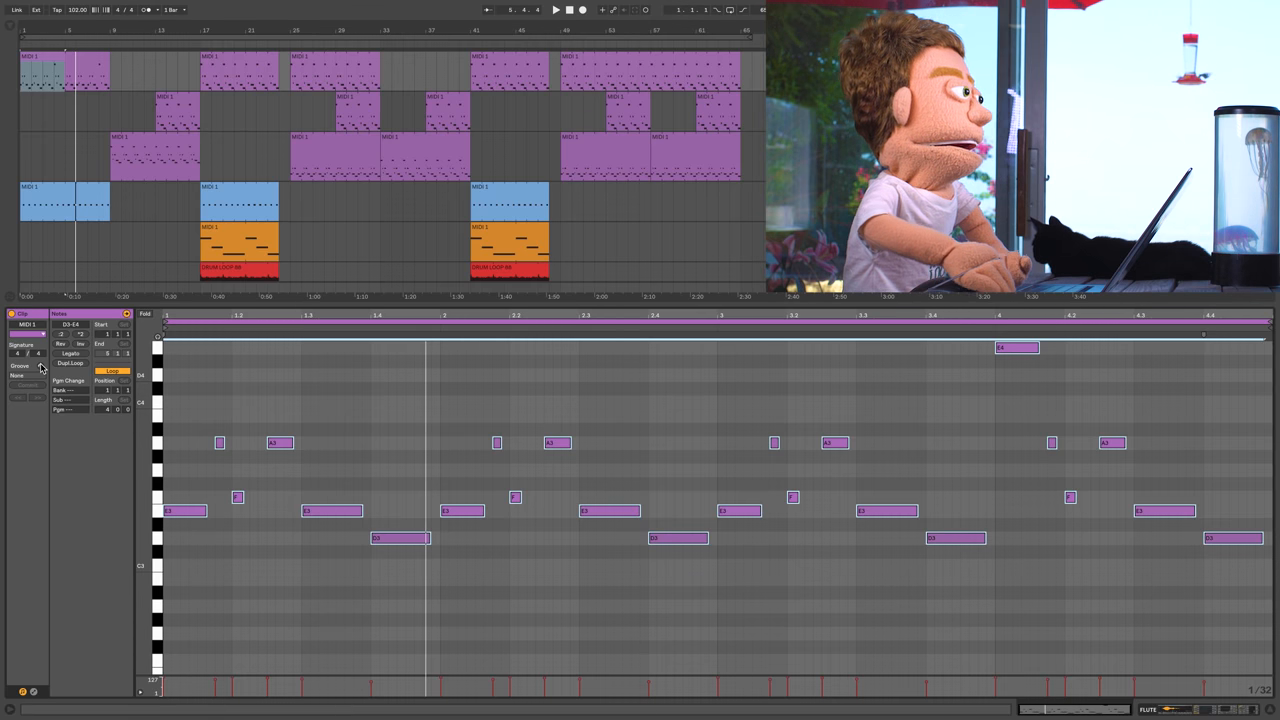
- Show the Browser and browse the library into the percussion loops folder
click(18, 364)
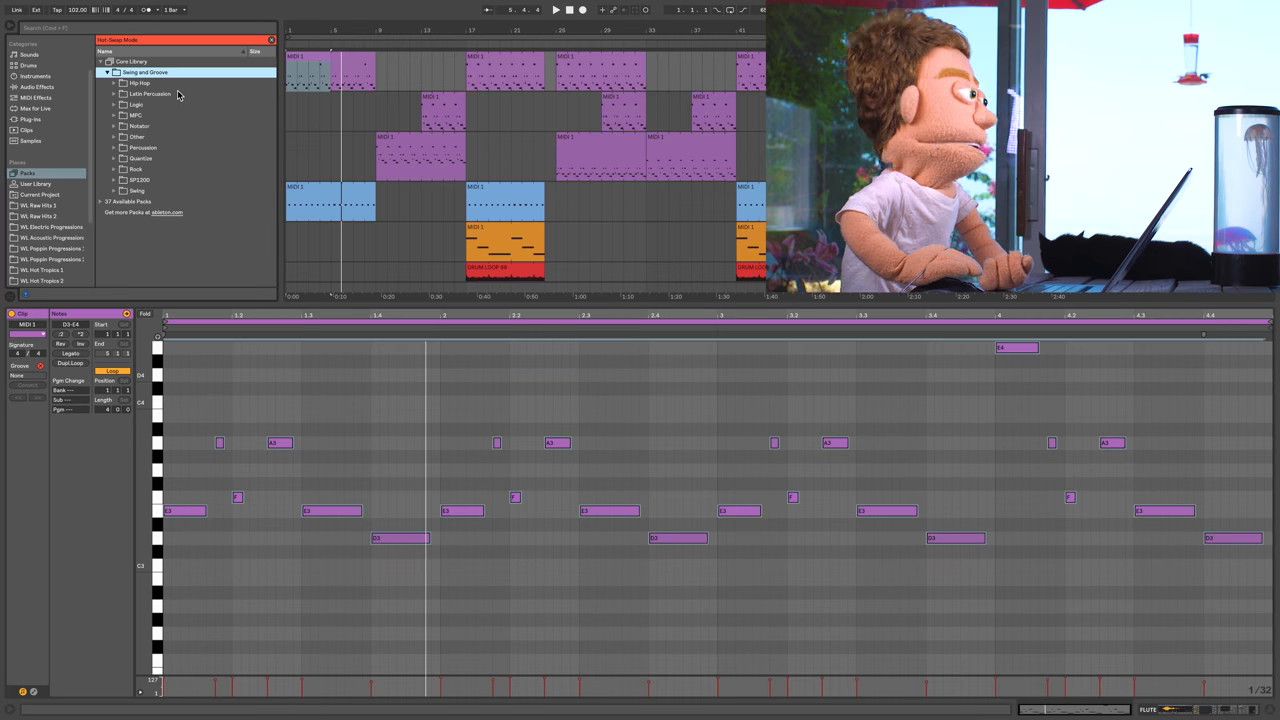
click(124, 94)
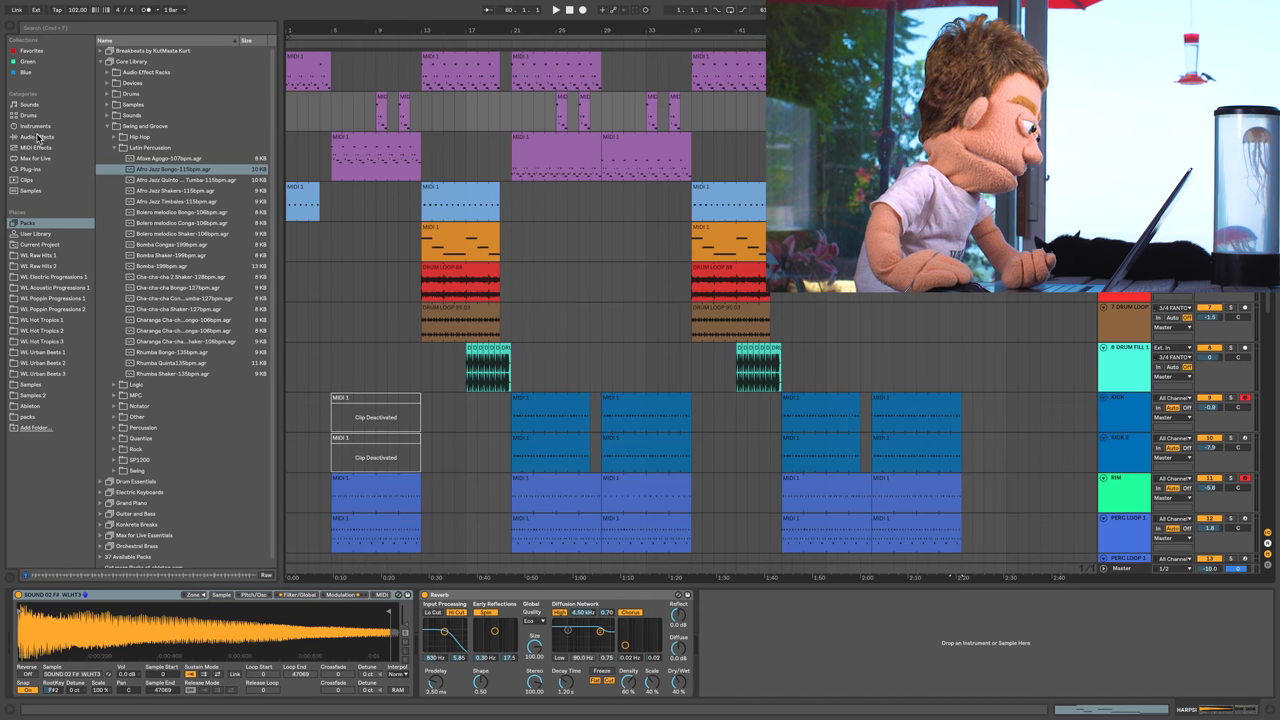
- List the Audio Effects and give the drum loop track an Audio Effect Rack and Echo
click(36, 136)
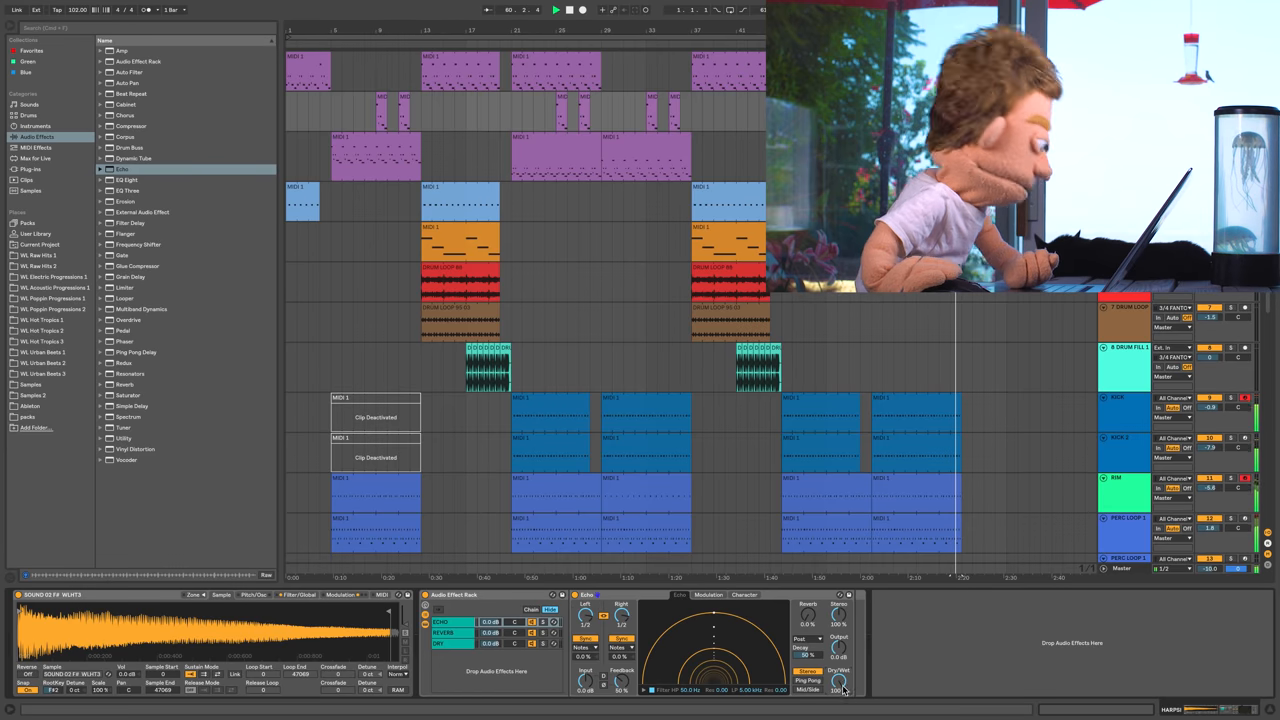
click(744, 596)
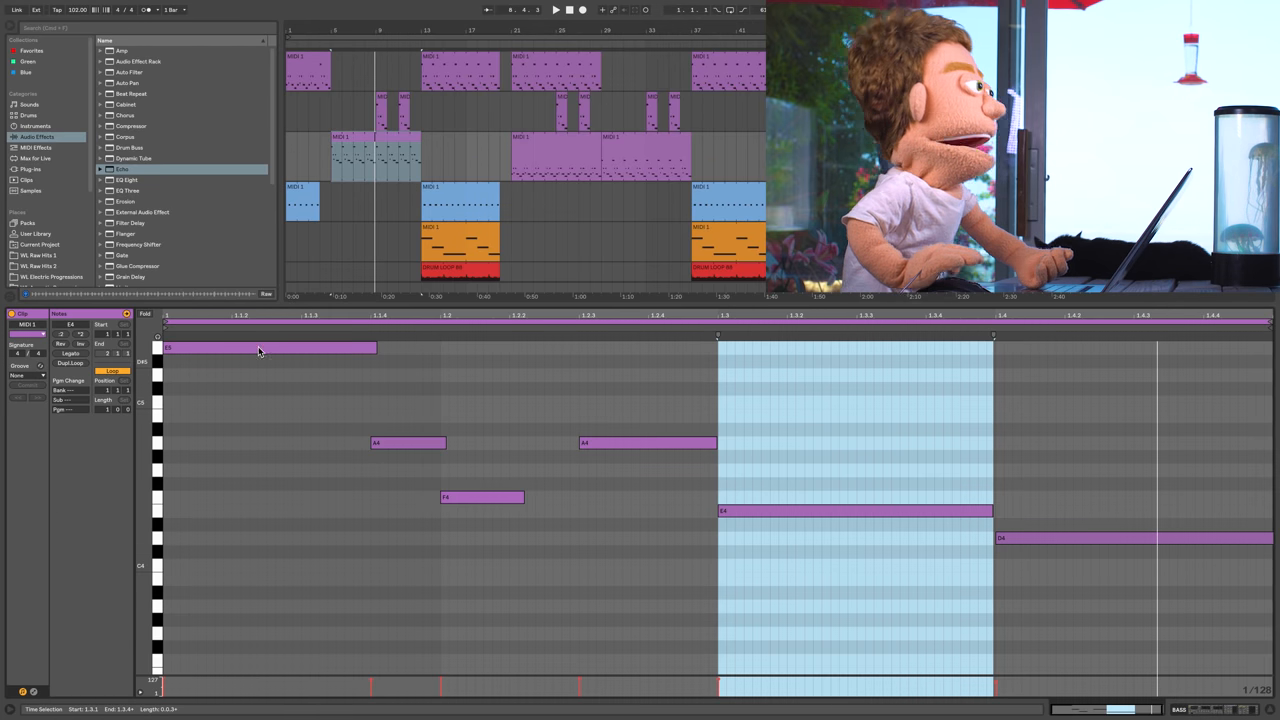
- Lower the short MIDI clip's opening note to the later note's pitch, then return to the arrangement
click(556, 8)
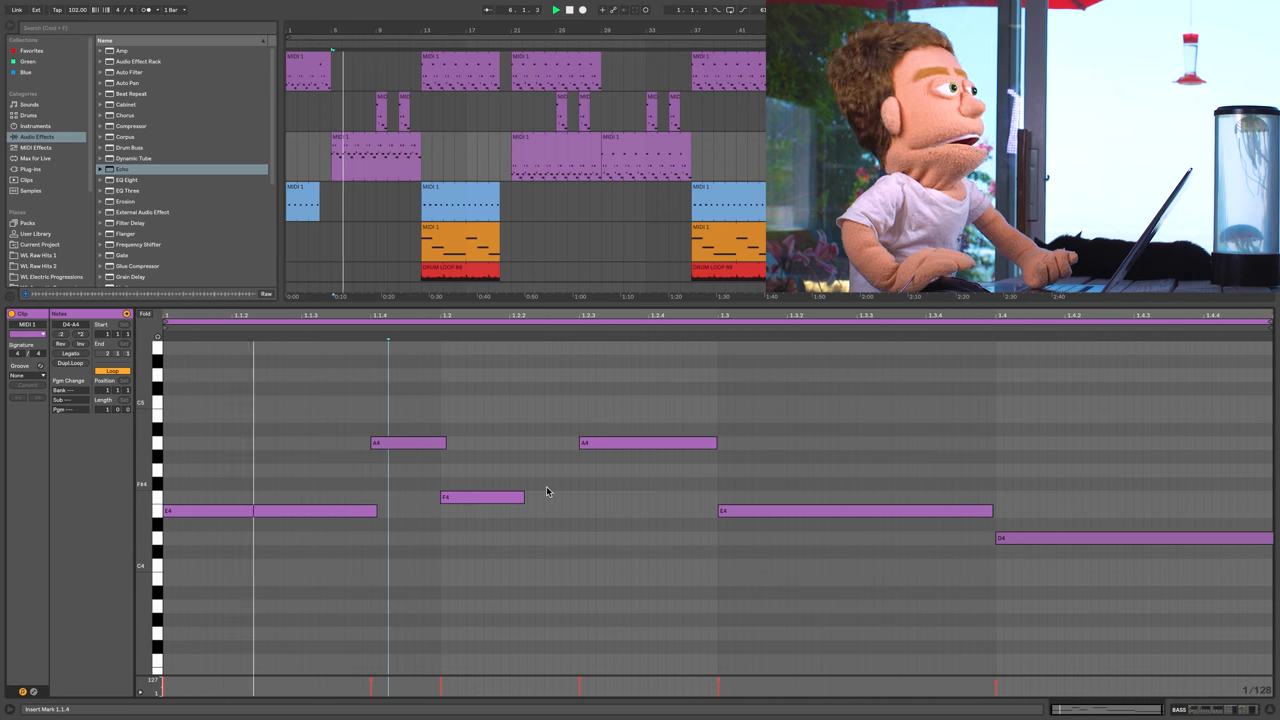
click(480, 496)
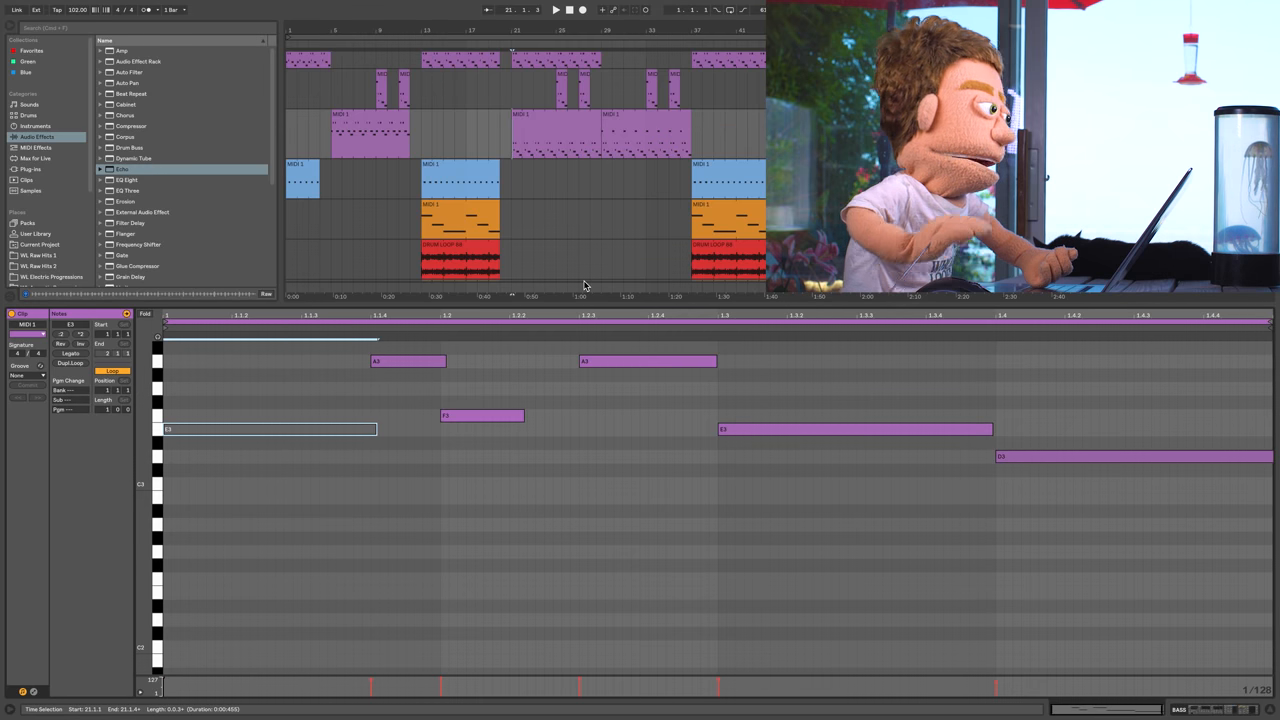
click(556, 8)
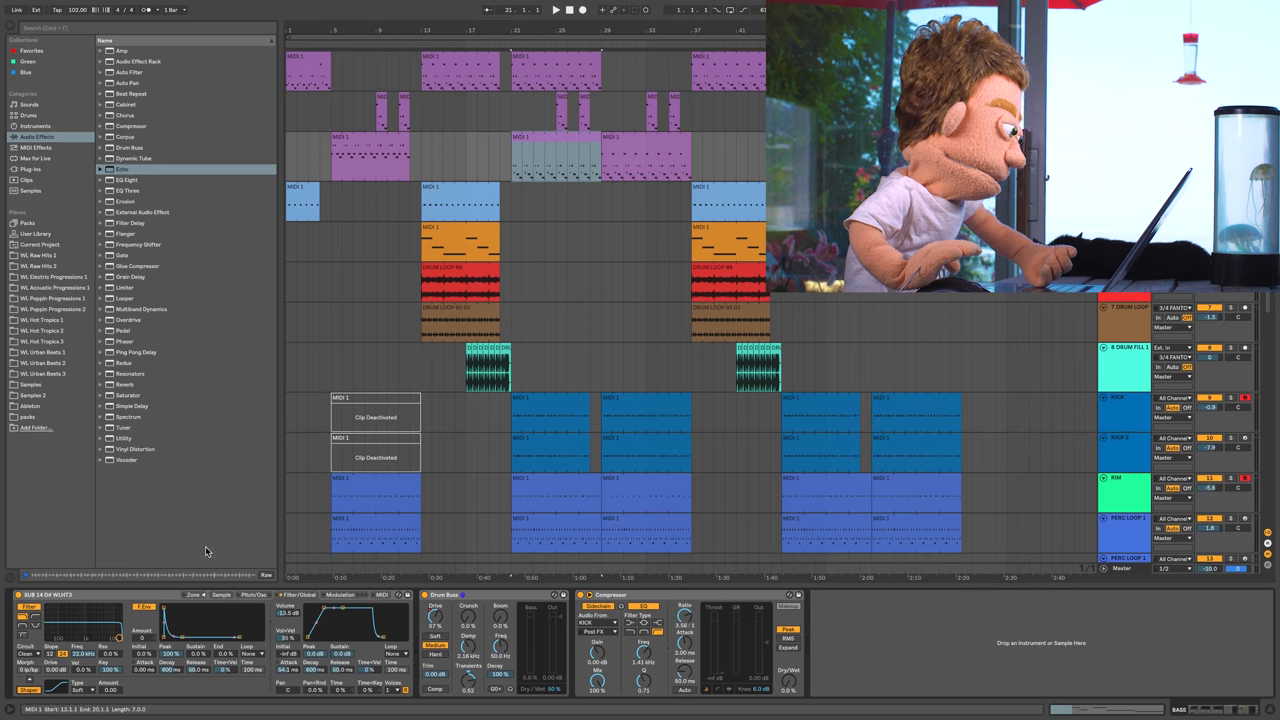
- Show the full arrangement with the selected track's sampler, Drum Buss and Compressor chain
click(556, 8)
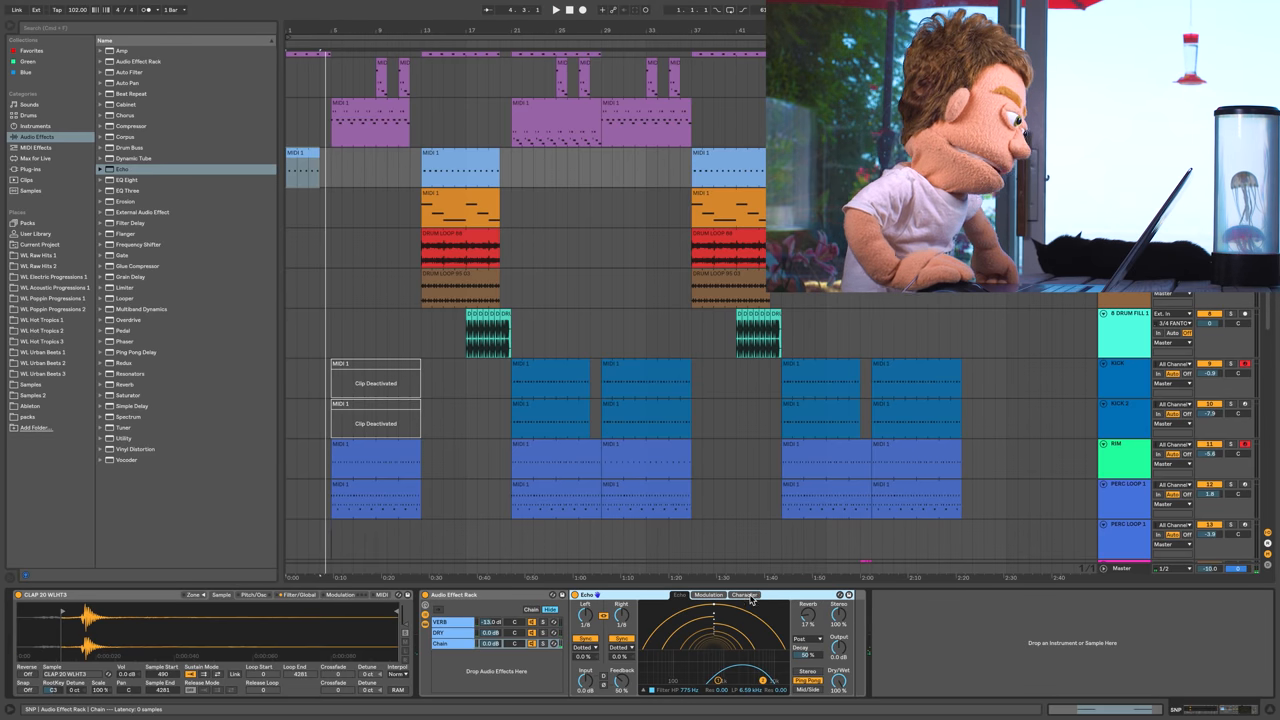
- Add a Reverb after the Audio Effect Rack on the clap track
click(744, 596)
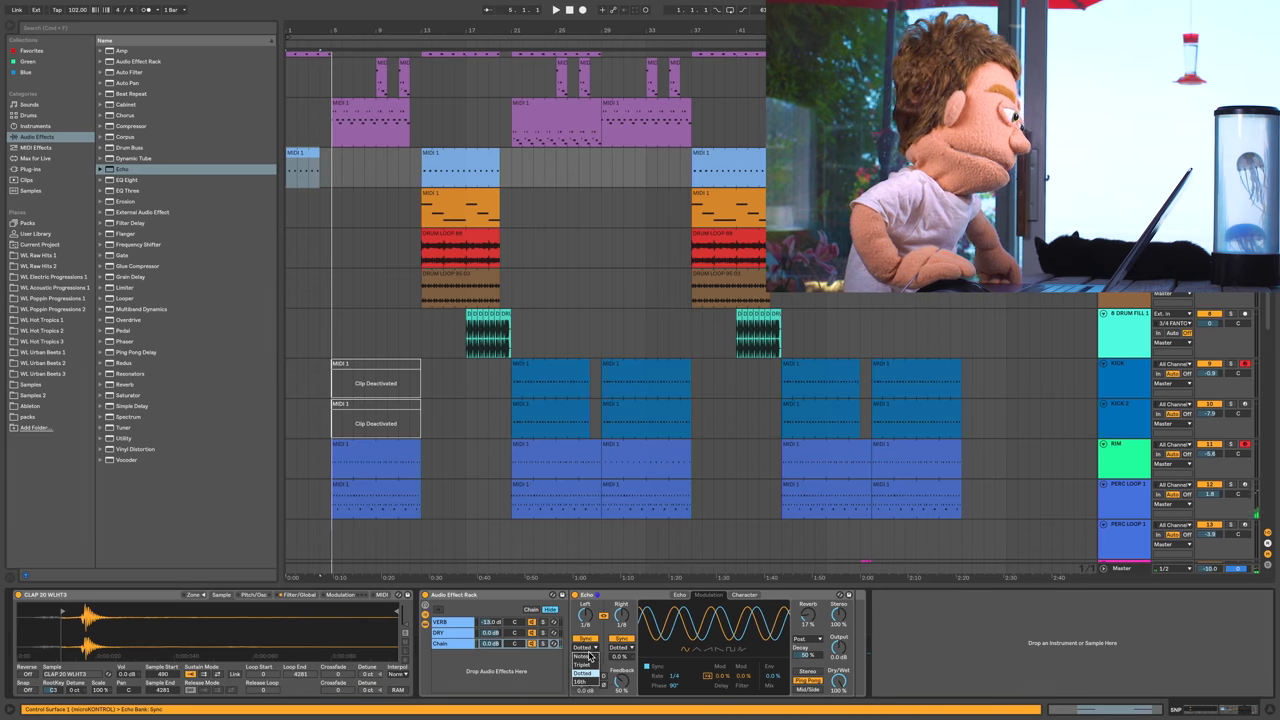
click(556, 8)
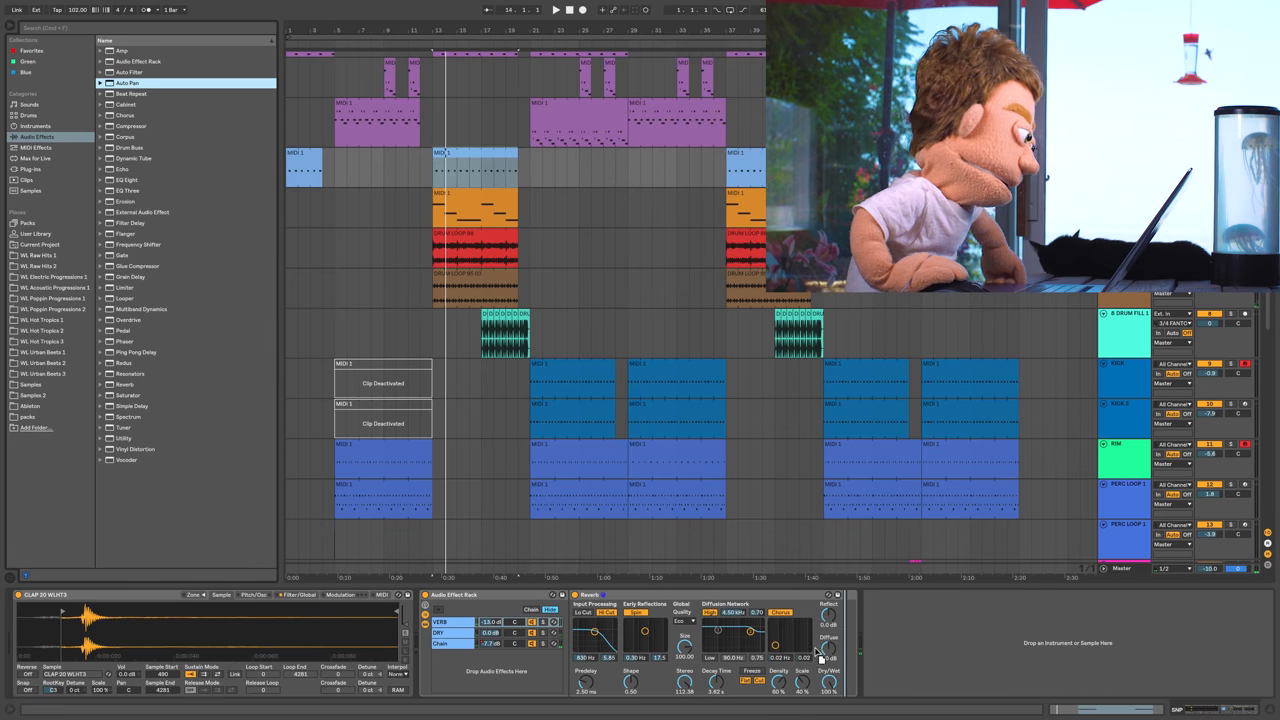
- Remove the Reverb from the clap chain and expand the Multiband Dynamics preset folder
double_click(128, 82)
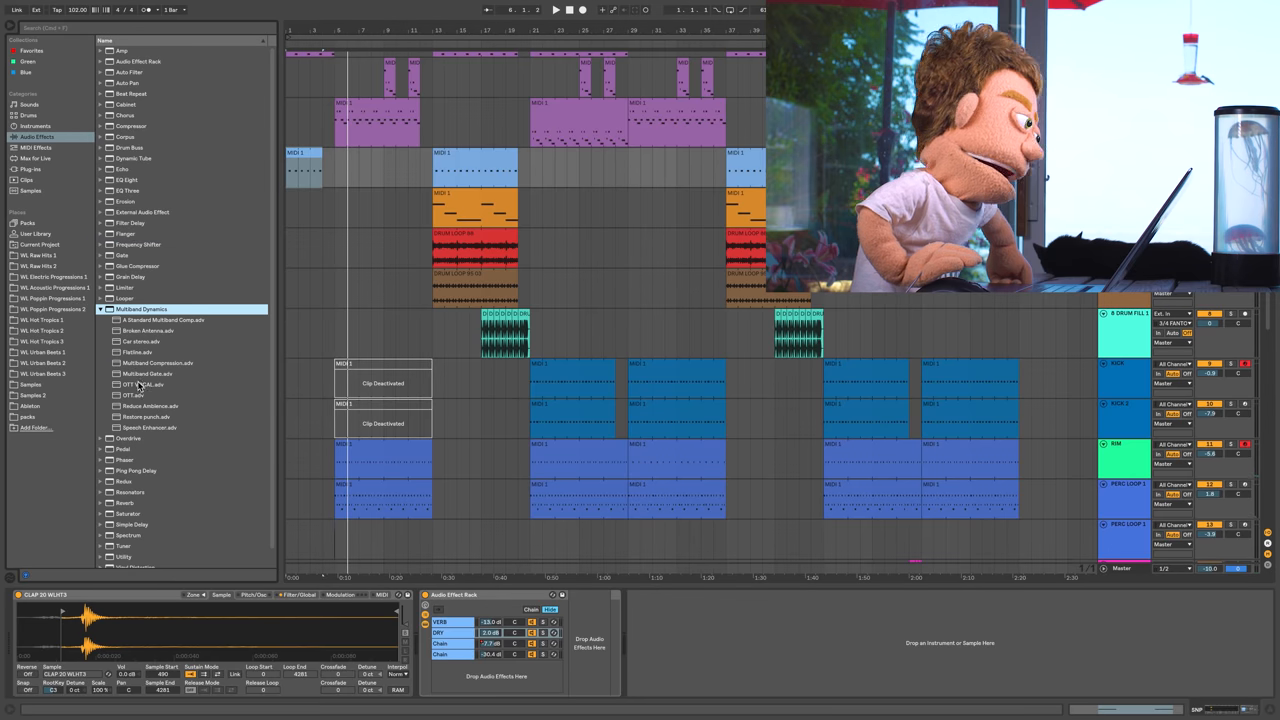
click(144, 384)
text(volume)
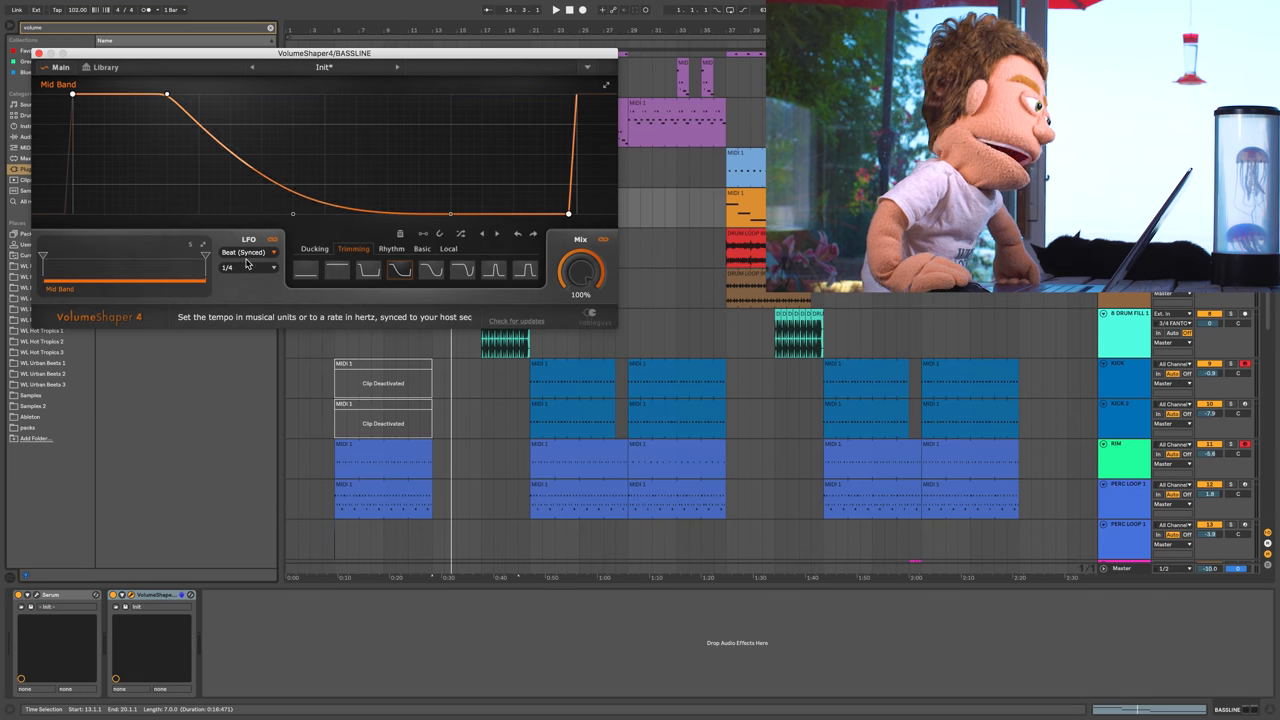
- Choose a new beat-synced loop length for the BASSLINE VolumeShaper ducking curve, then change it again
click(248, 268)
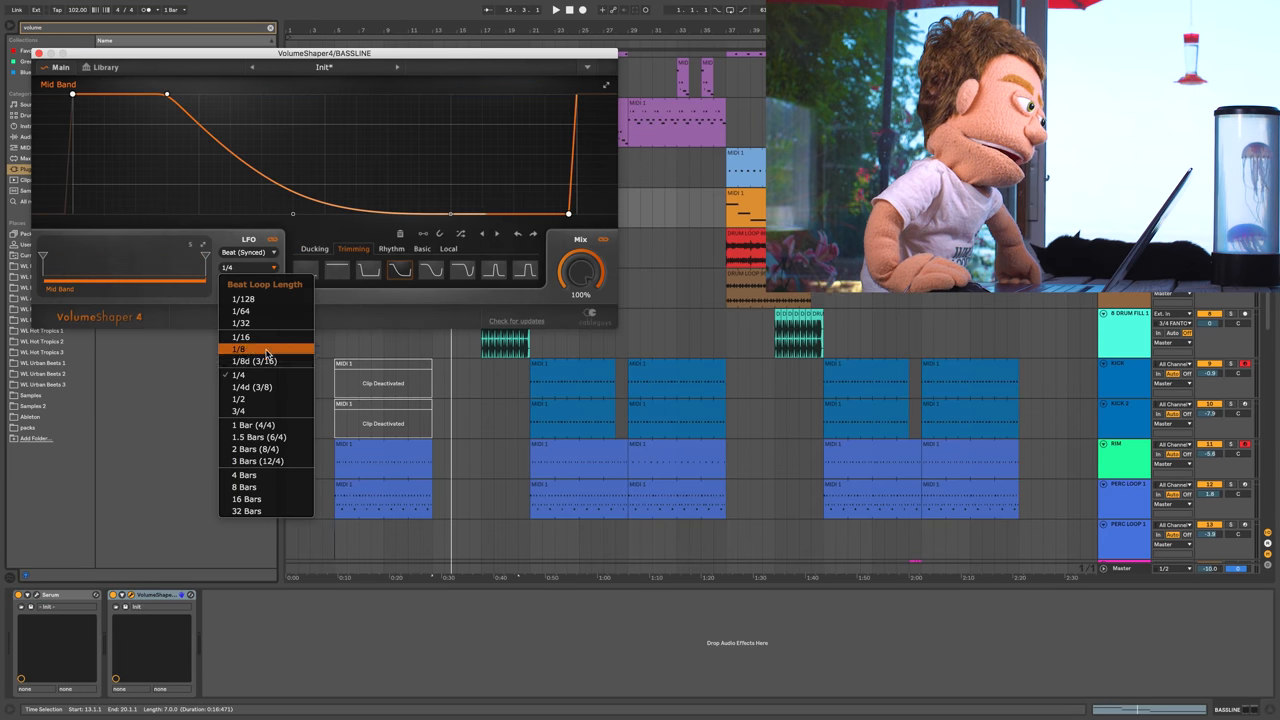
click(238, 348)
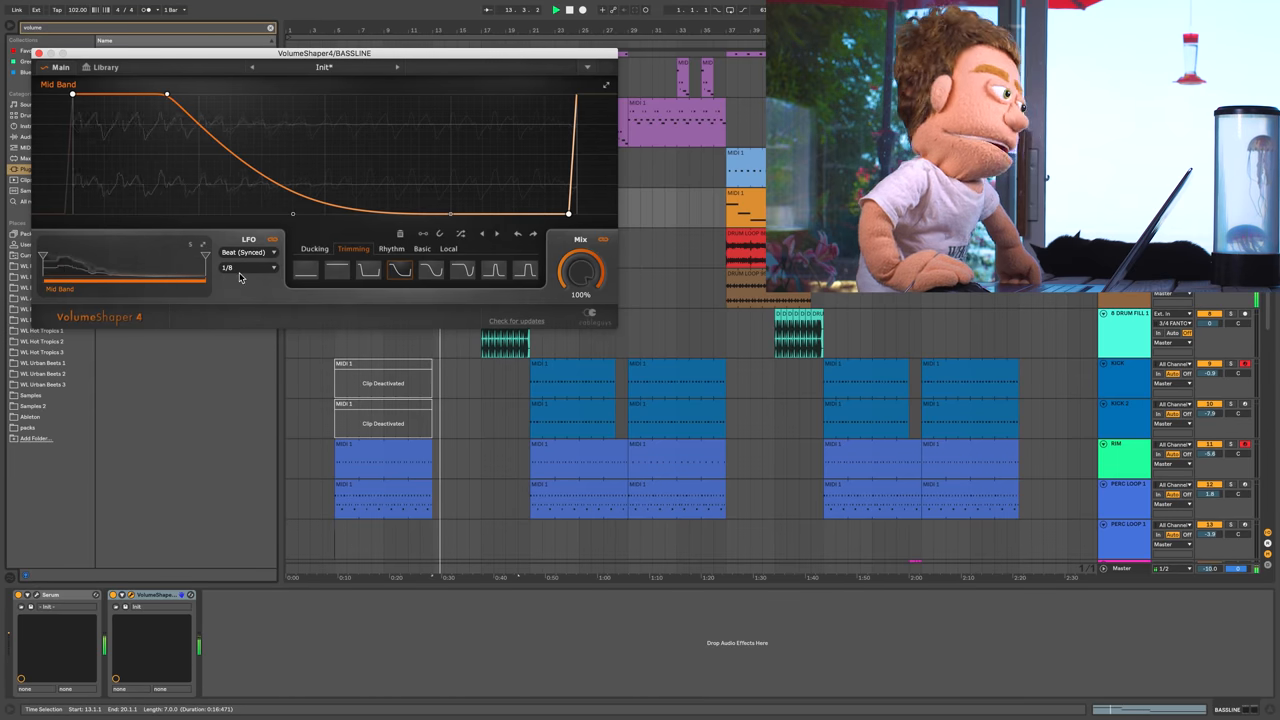
click(248, 268)
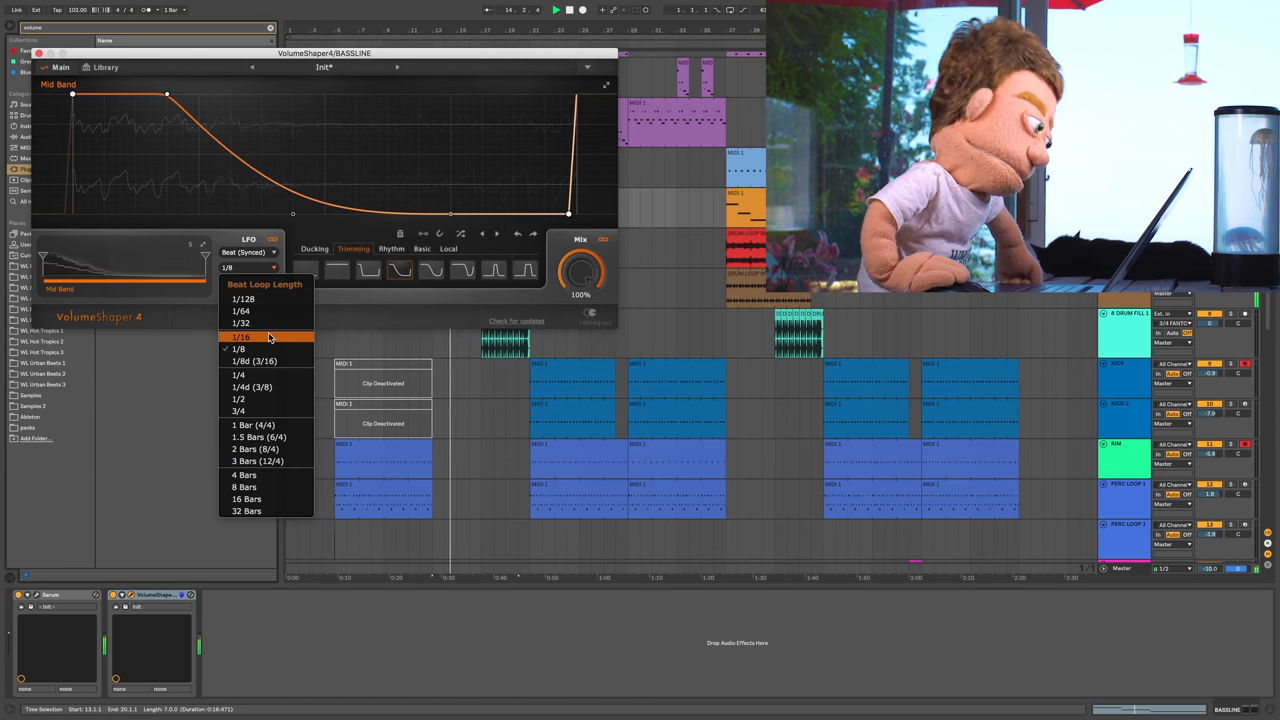
click(240, 336)
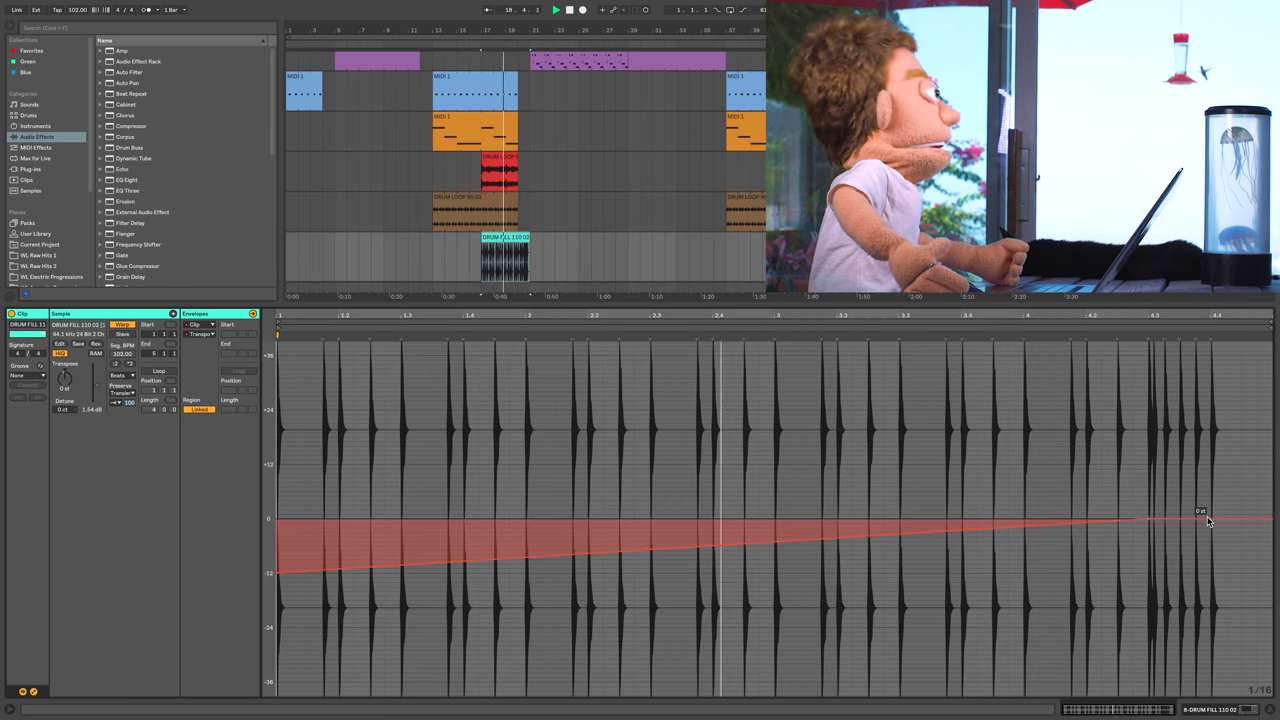
- Raise the drum clip's volume envelope breakpoint so it ramps up to full level
drag(1208, 520, 1200, 460)
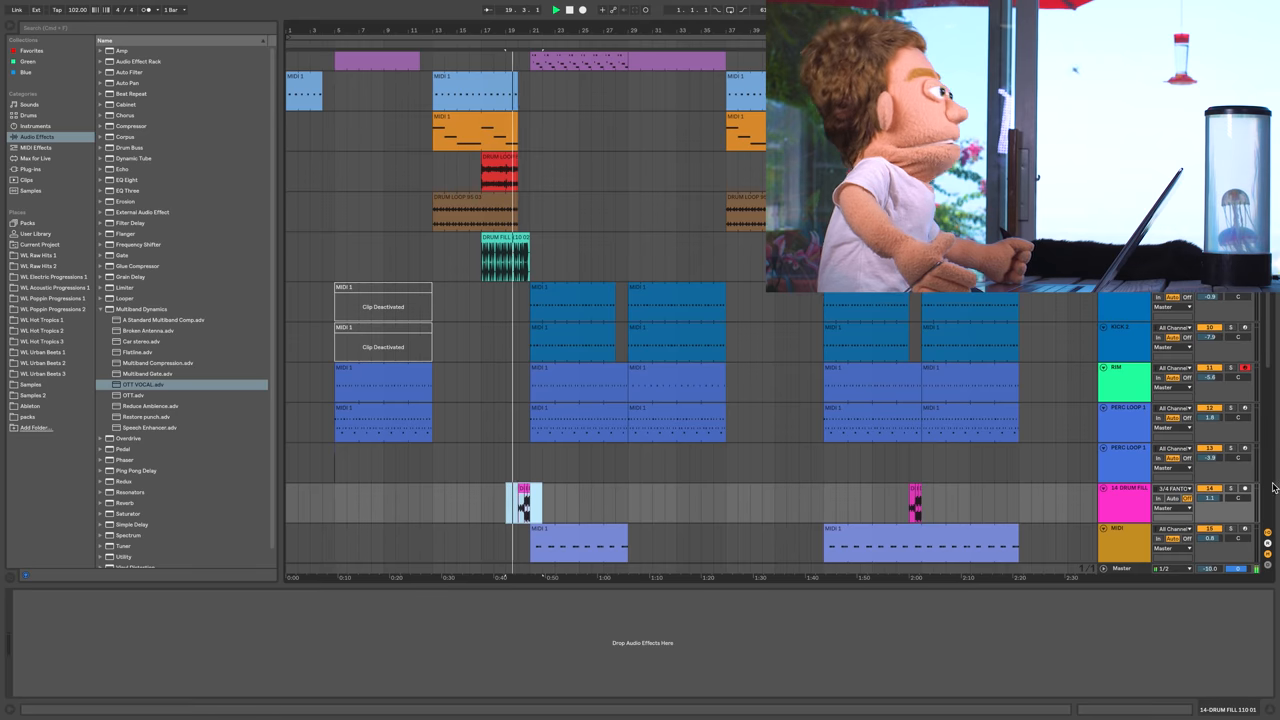
- Add an Echo delay after the Auto Filter and effect rack on the track
click(556, 8)
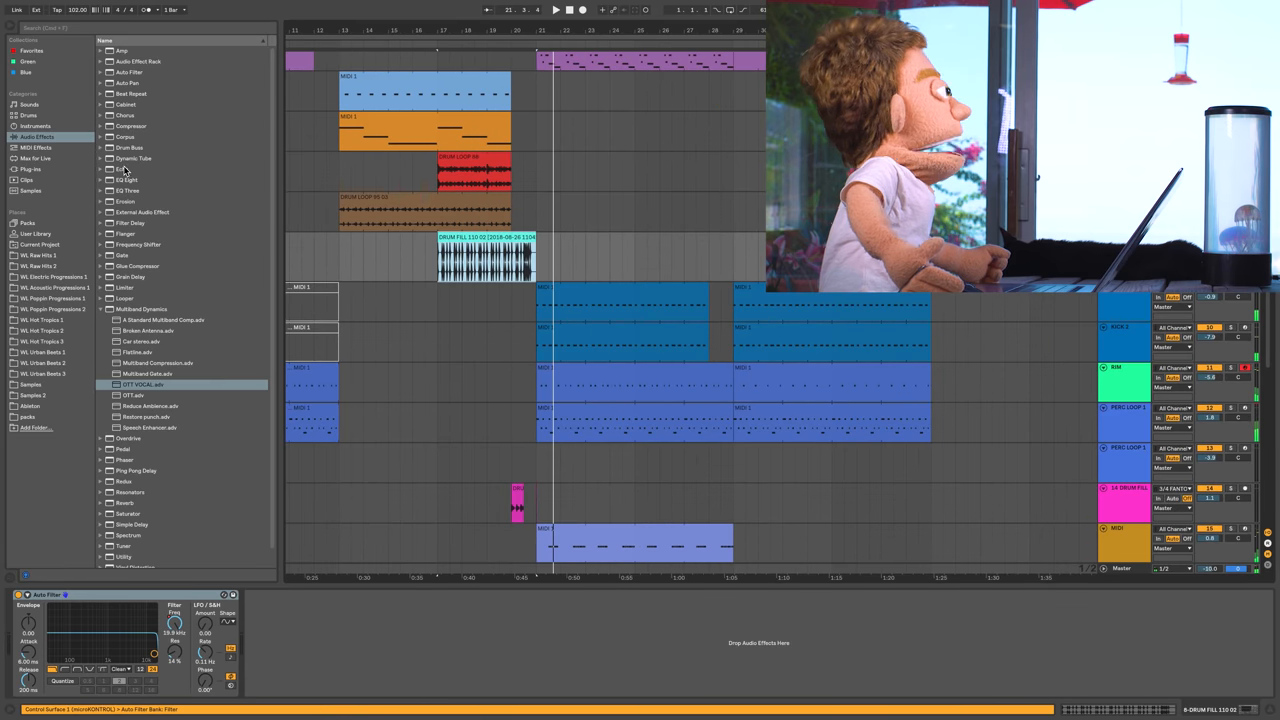
double_click(122, 168)
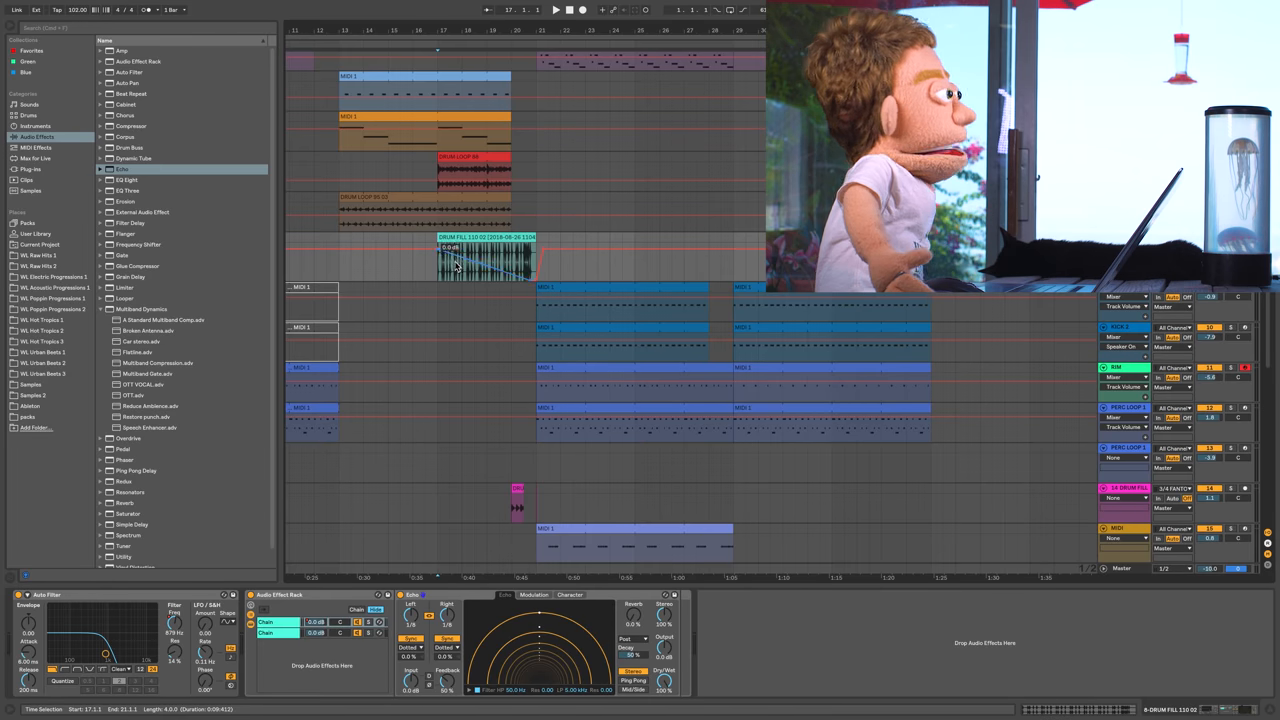
click(556, 8)
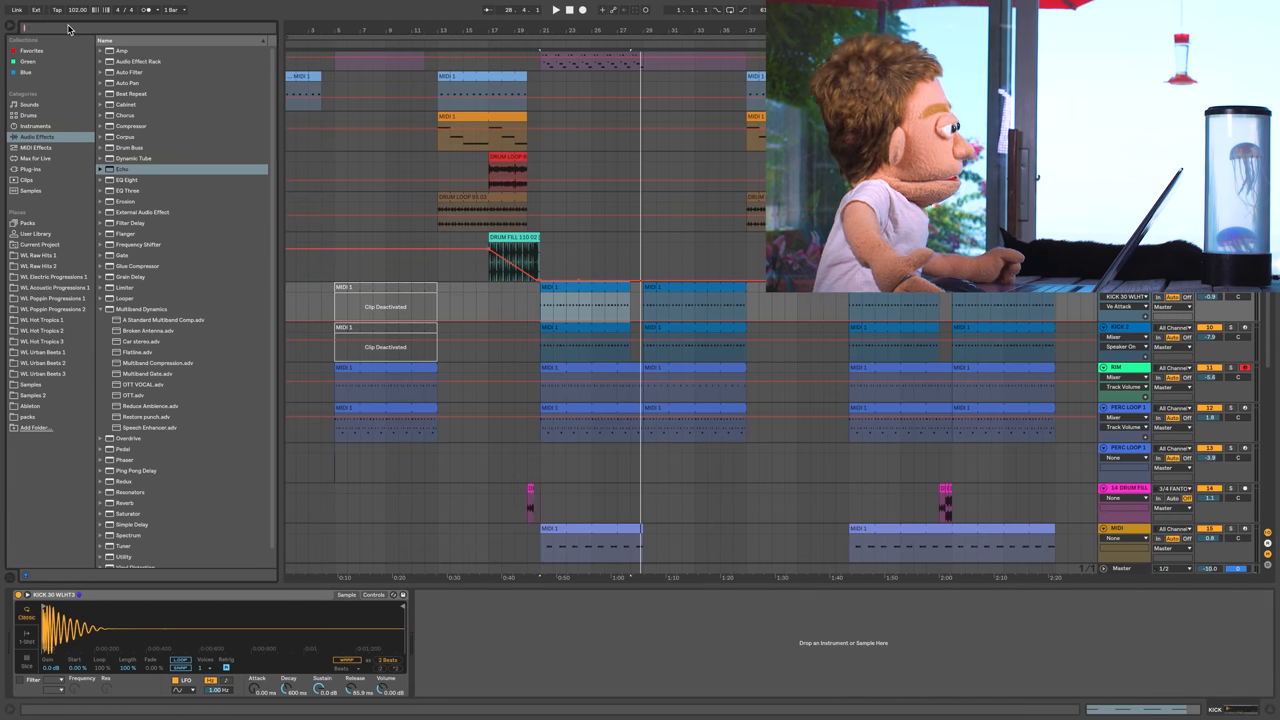
- Search Plug-ins for 'trans', load SPL Transient Designer, then return to built-in Audio Effects
text(trans)
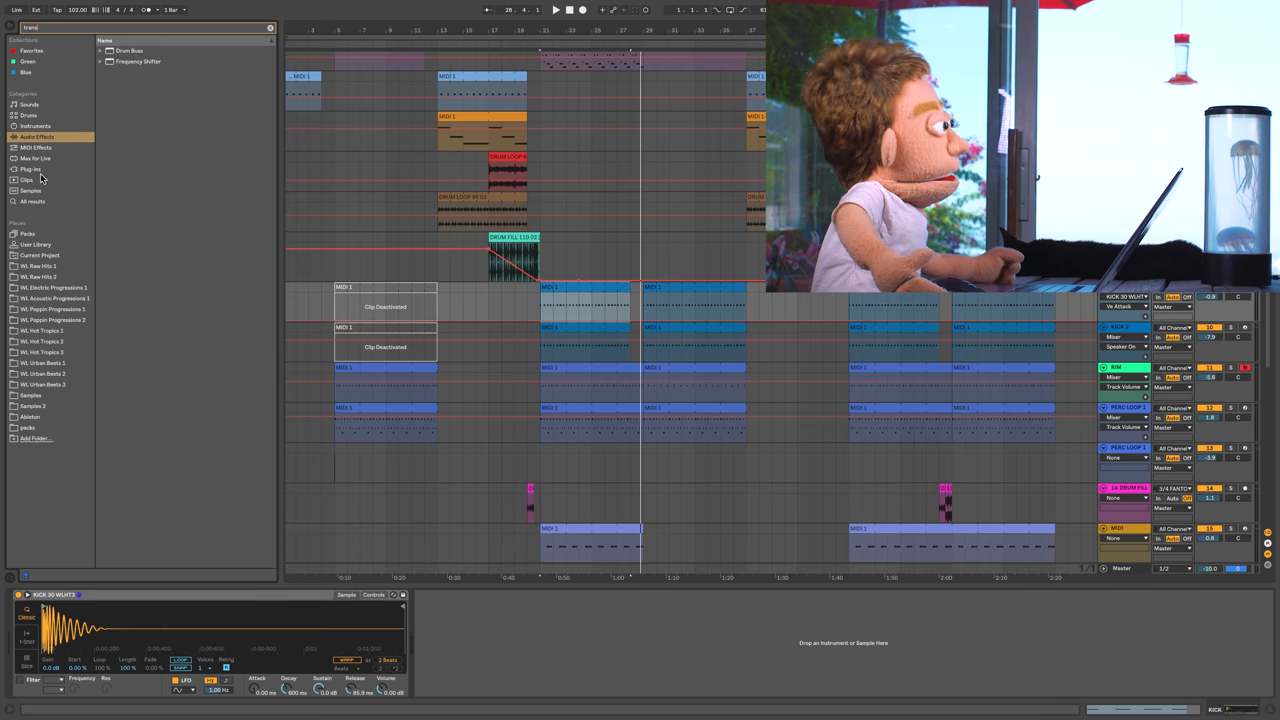
click(30, 168)
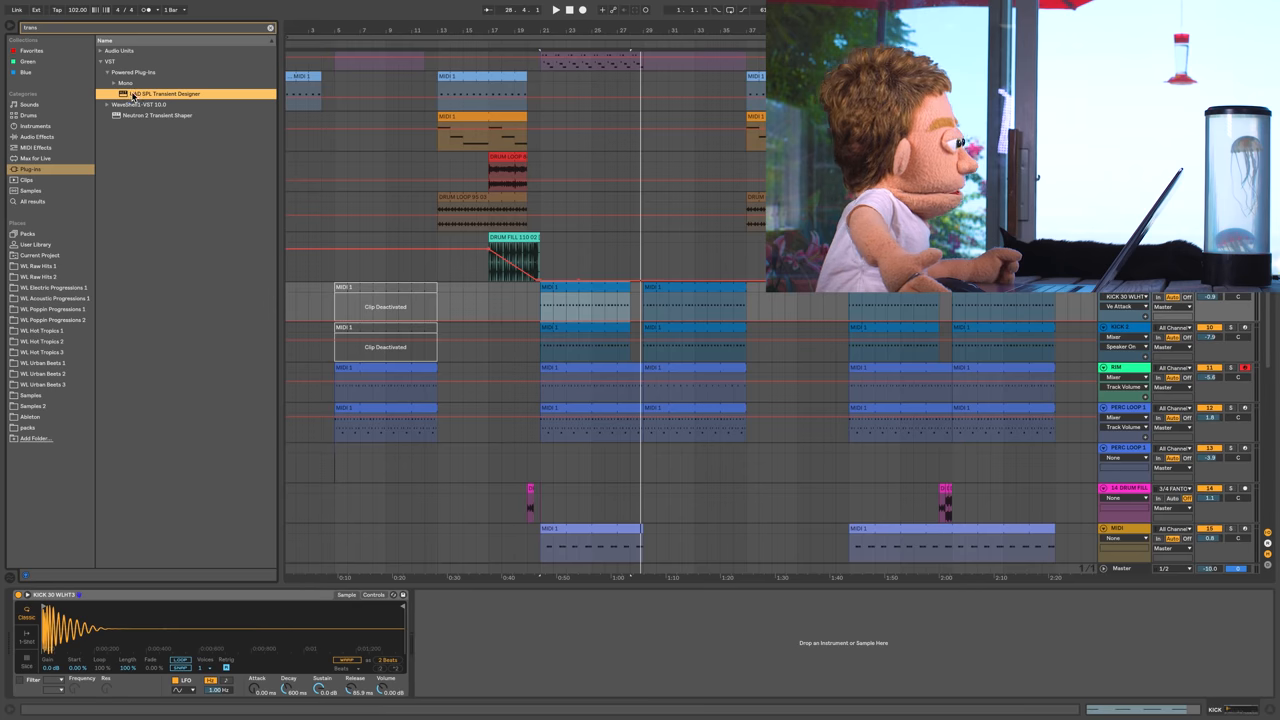
double_click(164, 94)
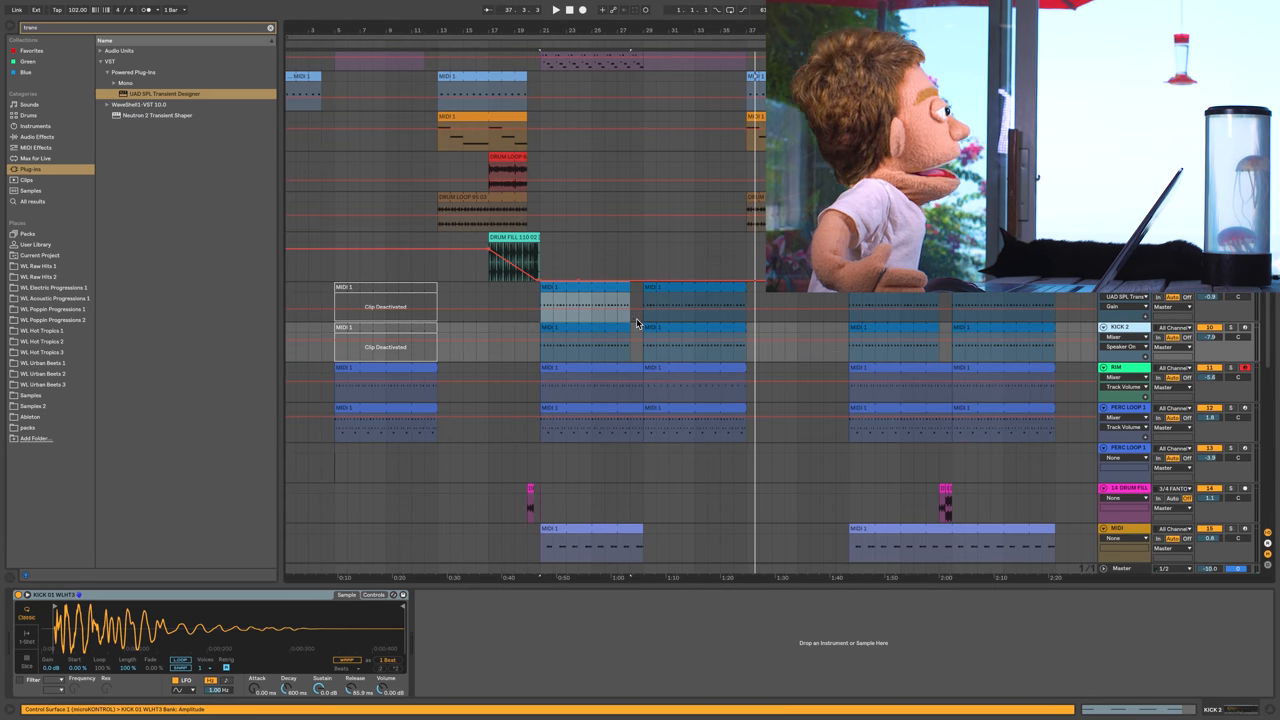
click(556, 8)
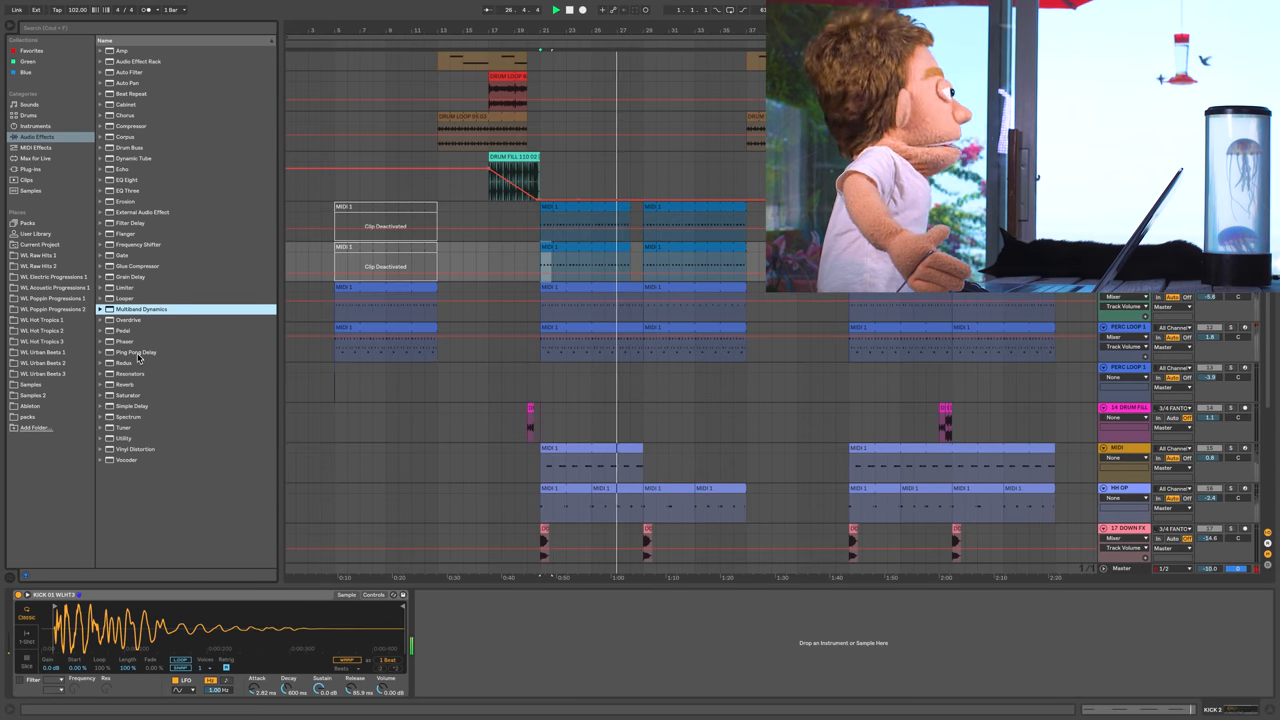
- Load an Audio Effect Rack and Reverb after the drum sampler, then select the yellow percussion track
double_click(130, 374)
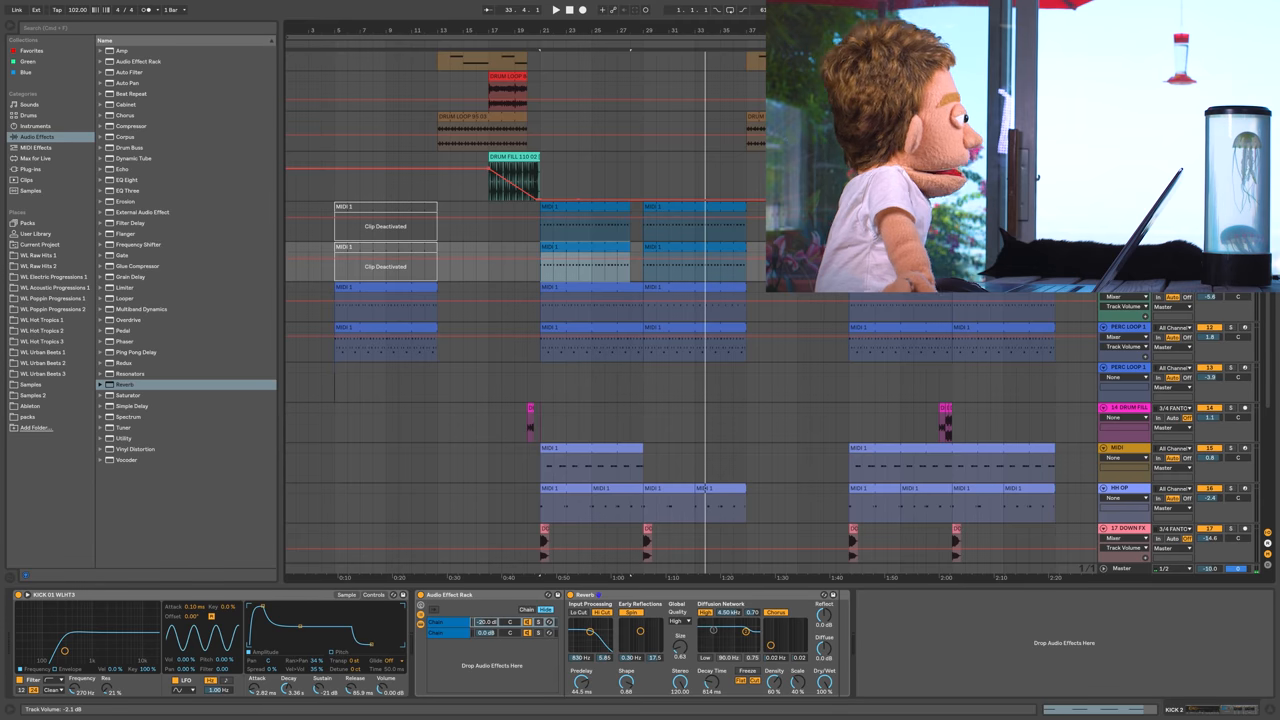
click(556, 8)
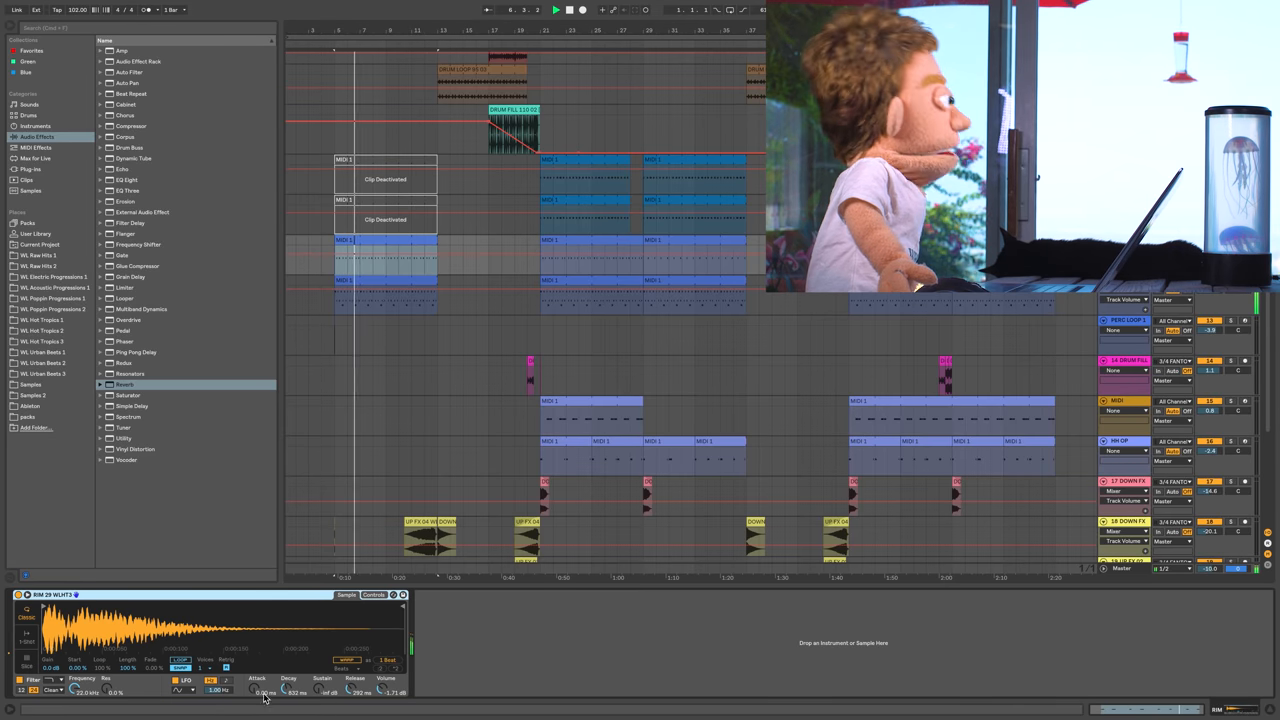
- Browse into the sample pack and show the Perc Loop track's Impulse instrument
click(372, 596)
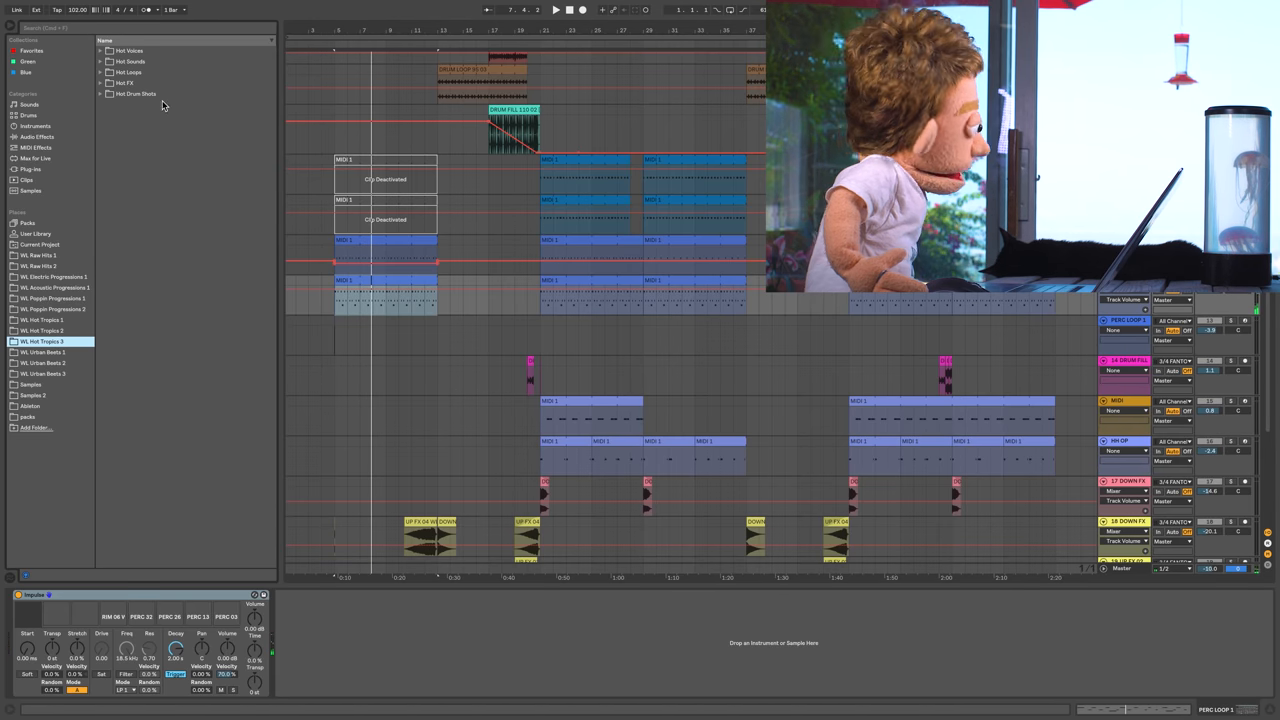
- Expand the pack's PERCUSSION folder and open the perc loop clip's MIDI notes
click(136, 94)
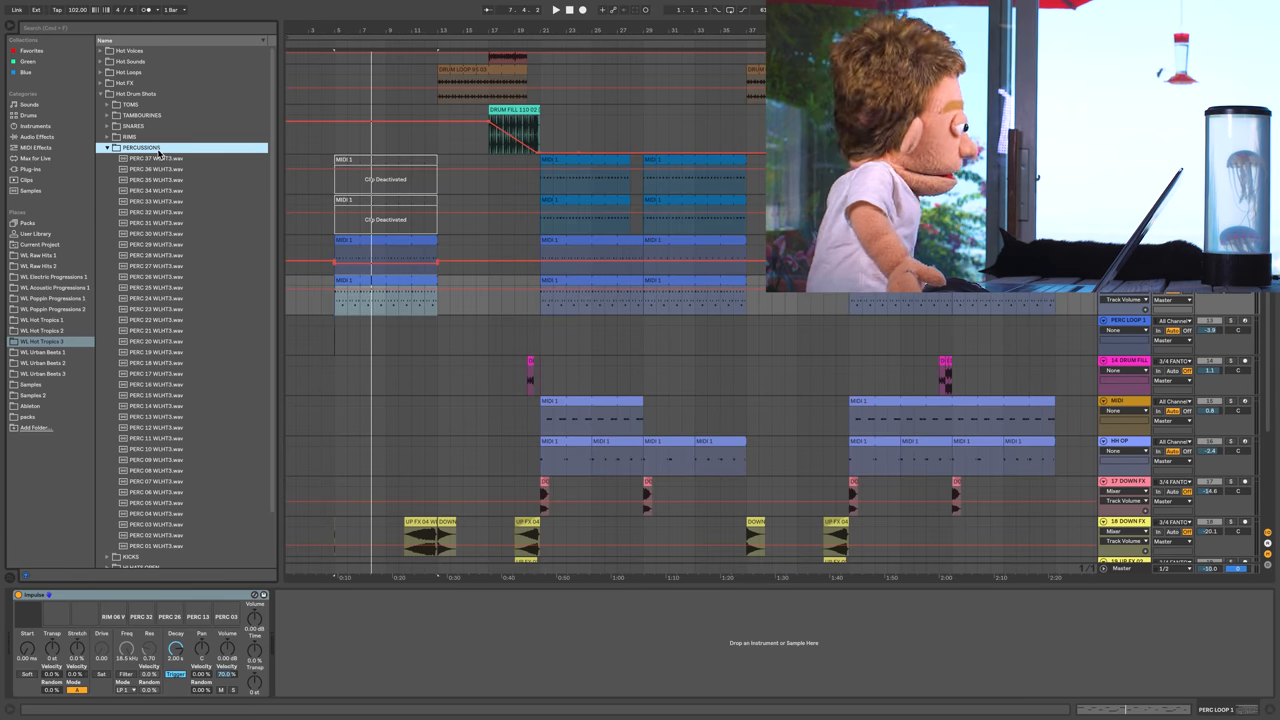
click(156, 200)
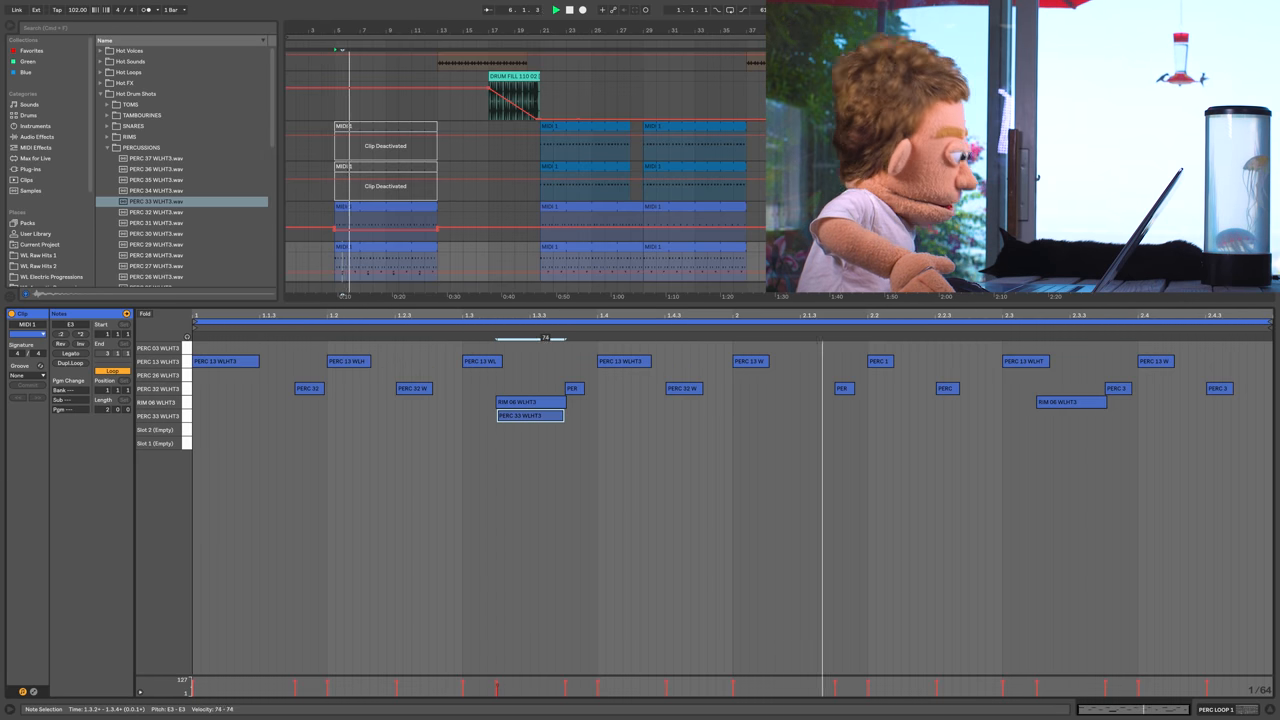
- Close the perc loop's note editor so the Impulse sample slots show again
click(530, 414)
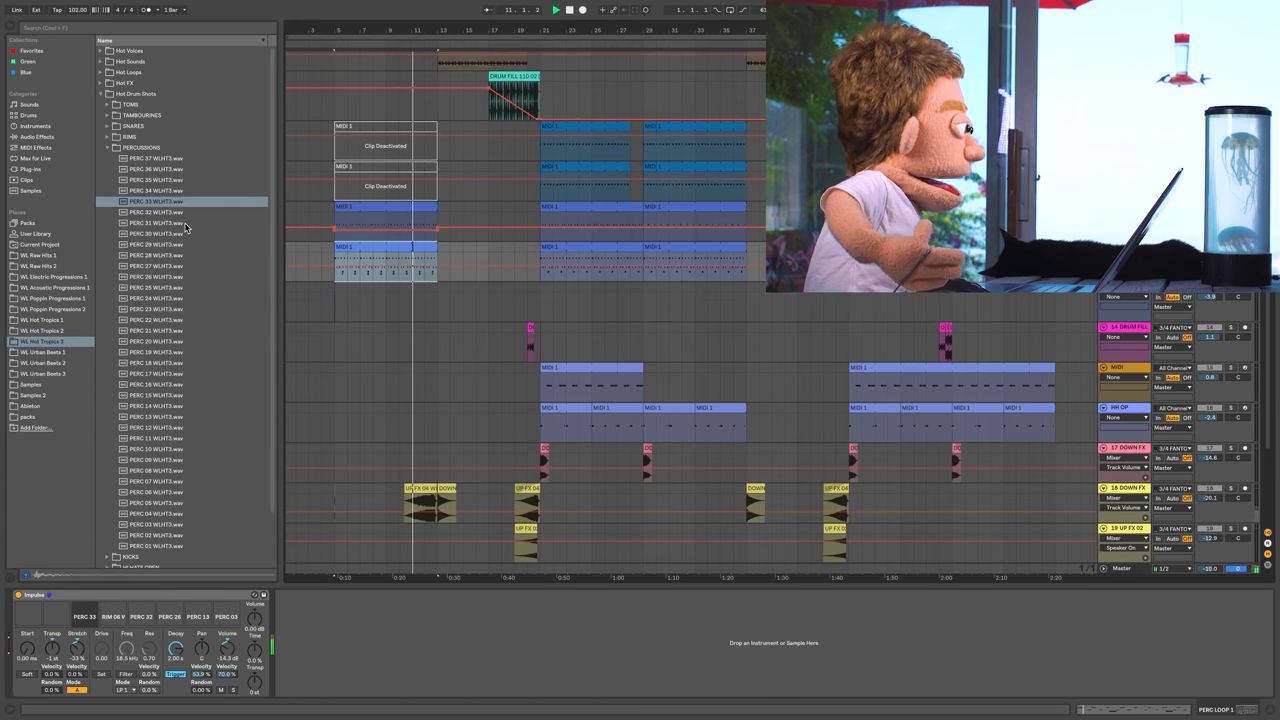
- Replace Impulse kit slots with PERC one-shot samples from the pack
click(156, 298)
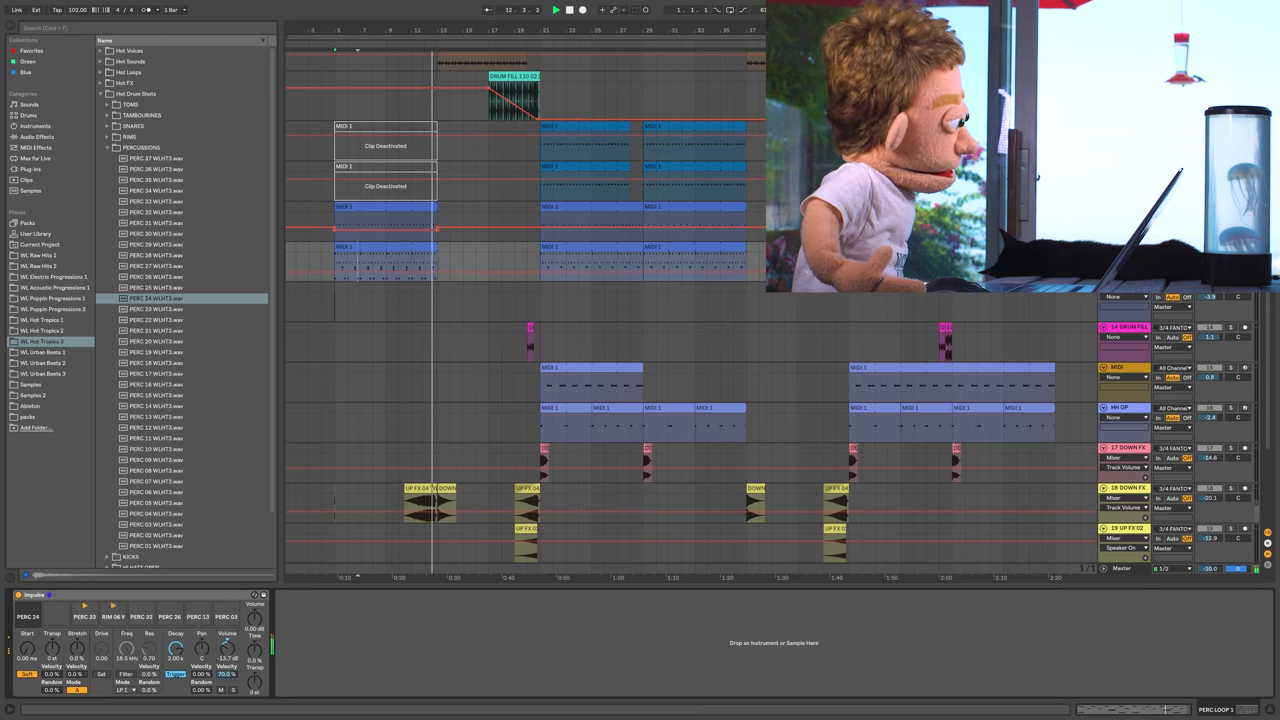
click(36, 136)
text(jst)
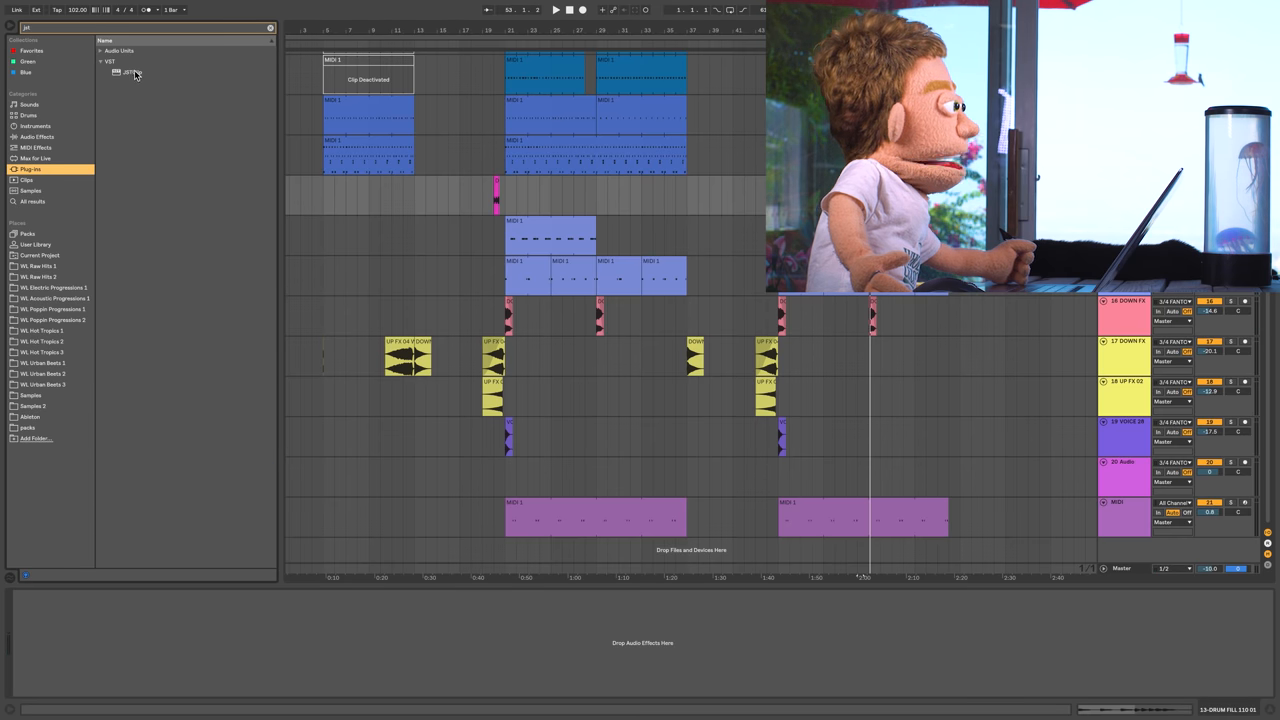
double_click(128, 72)
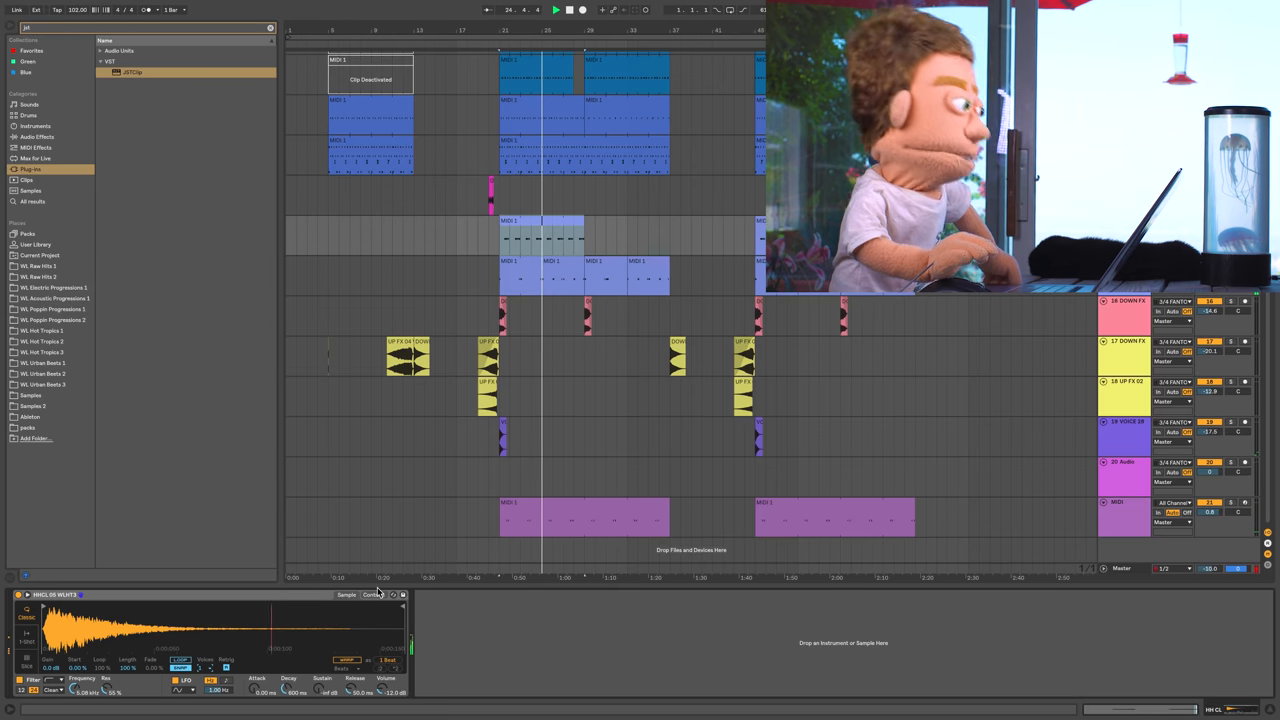
- Load the short one-shot sample into Simpler on the light-blue FX track
click(372, 594)
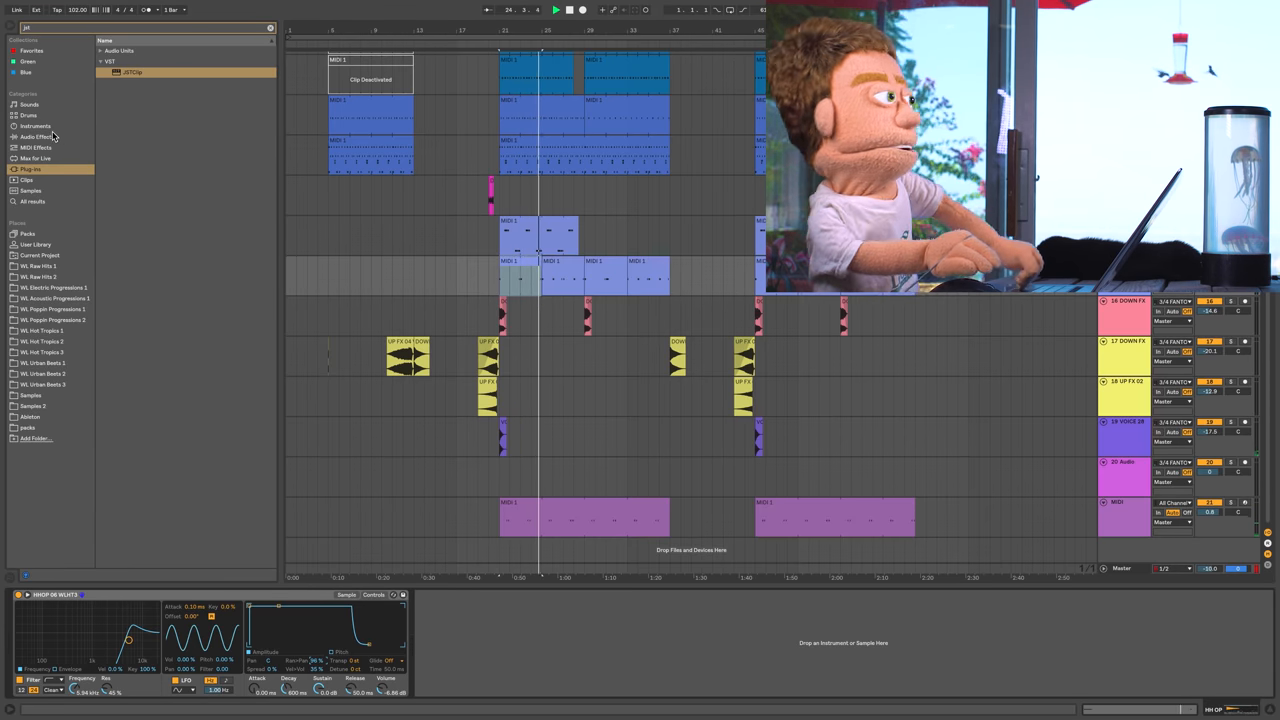
- Switch Simpler to its Controls view showing filter, LFO and envelopes
click(36, 136)
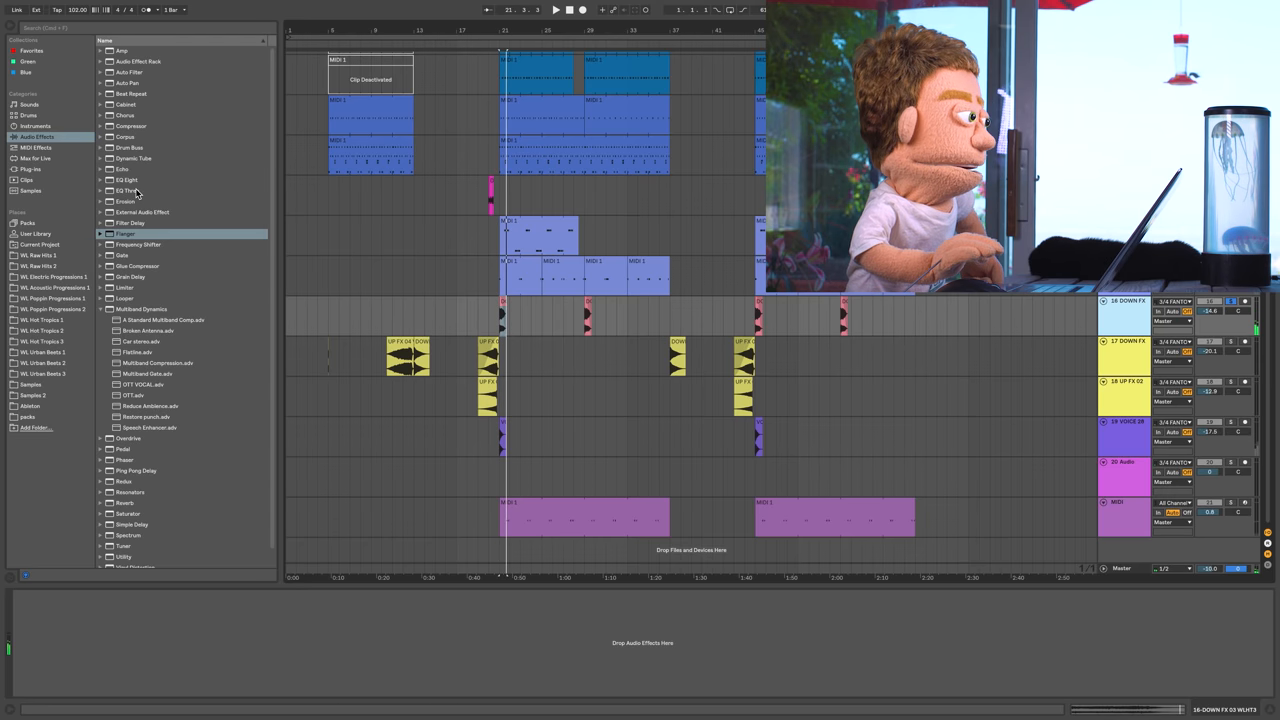
- Show the Audio Effects collection with the empty FX track selected
double_click(128, 190)
text(volue)
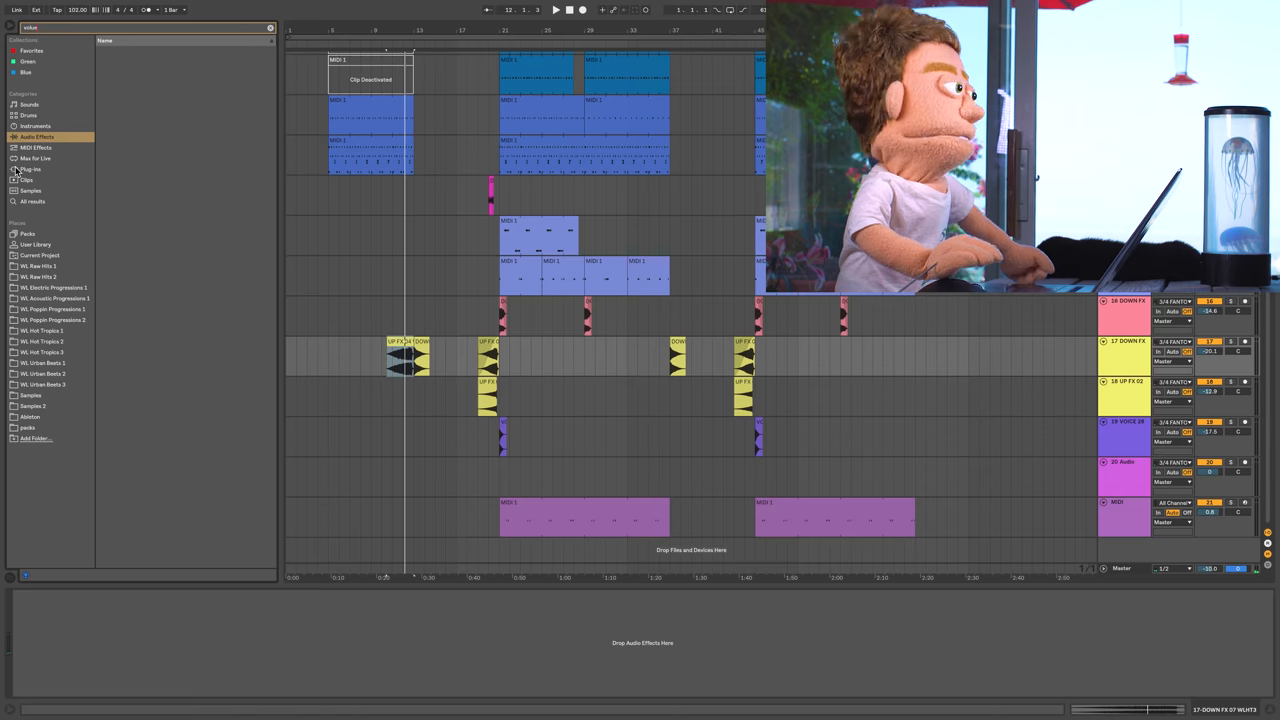
- Search Plug-ins for 'volume', load VolumeShaper on the FX track and draw a rising curve dropping at the end
click(30, 168)
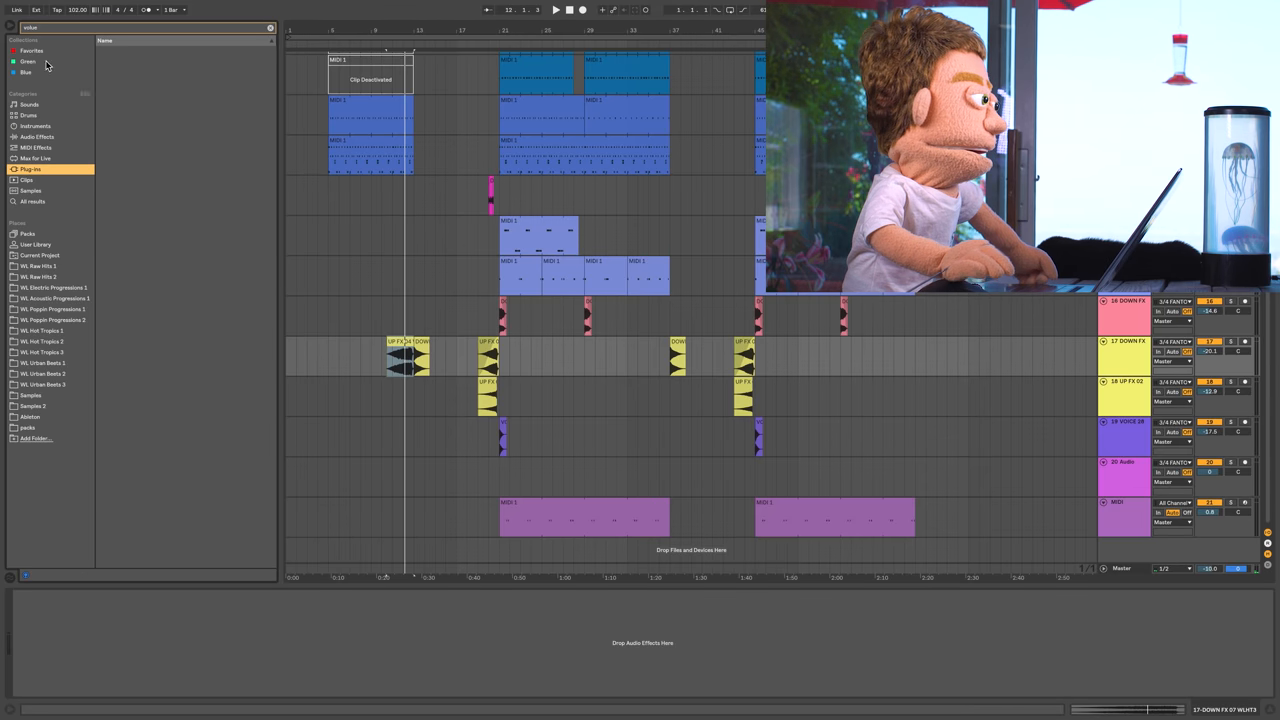
text(volume)
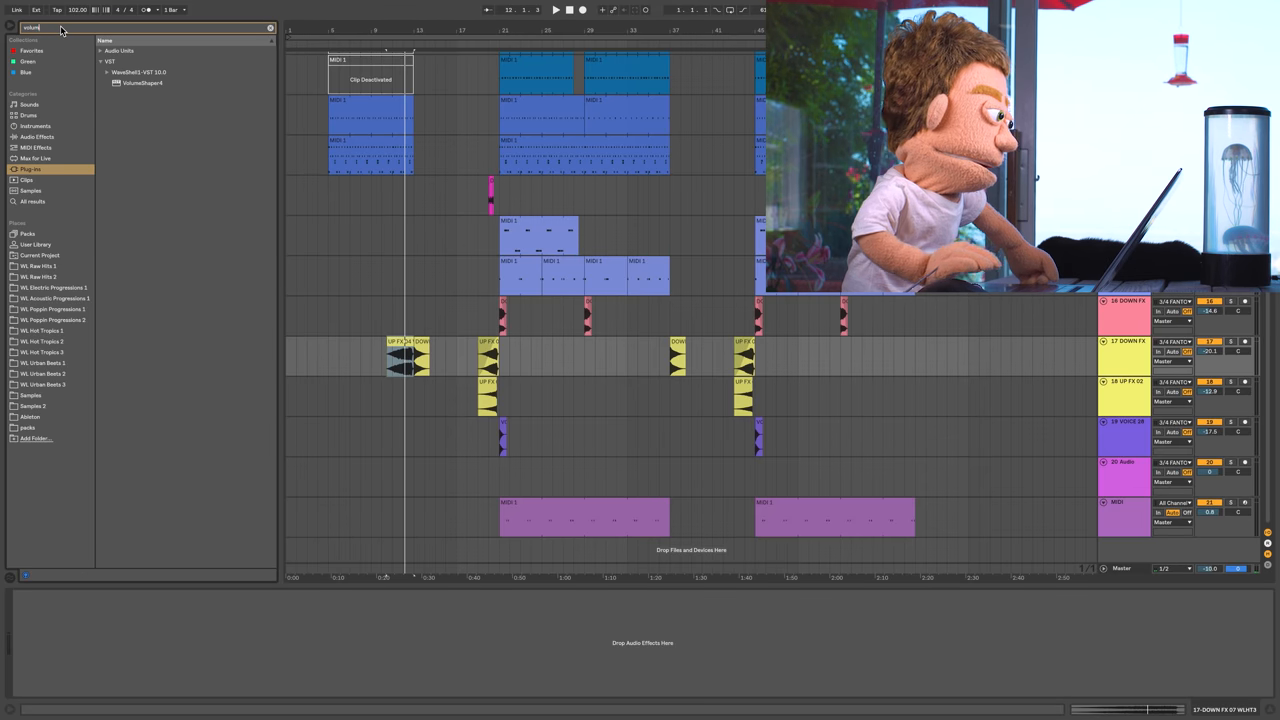
click(142, 82)
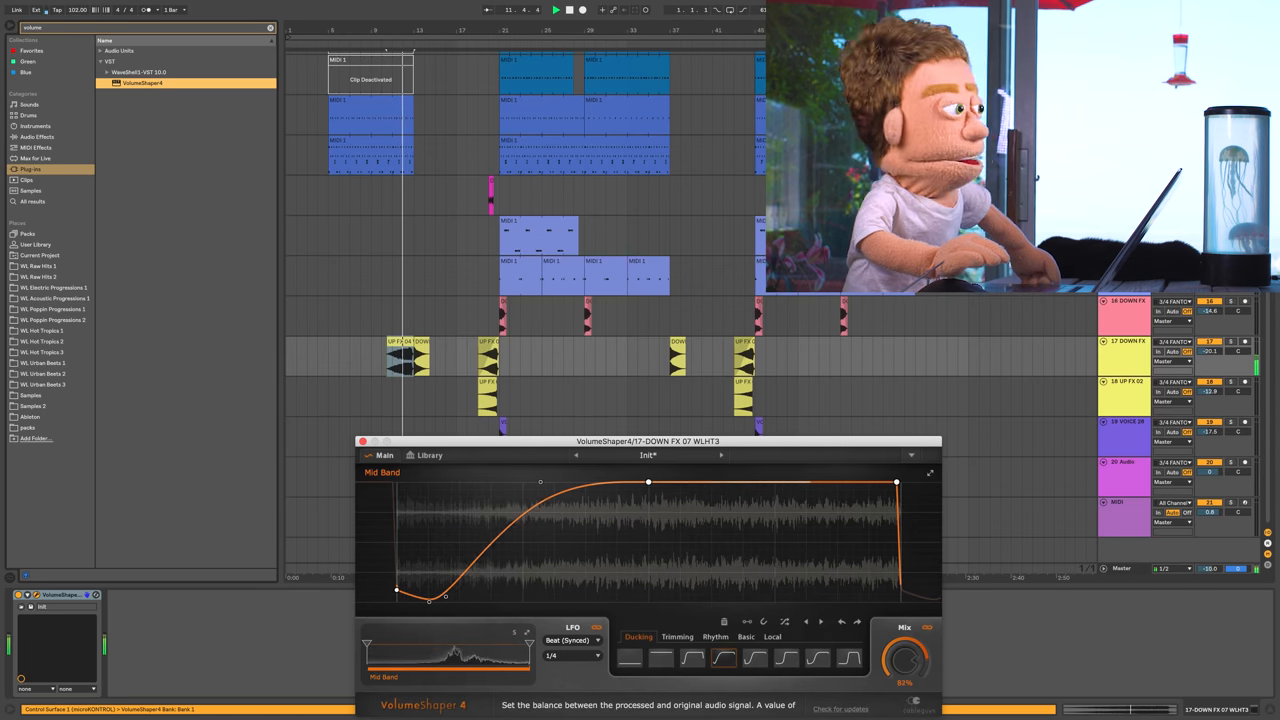
drag(908, 660, 908, 640)
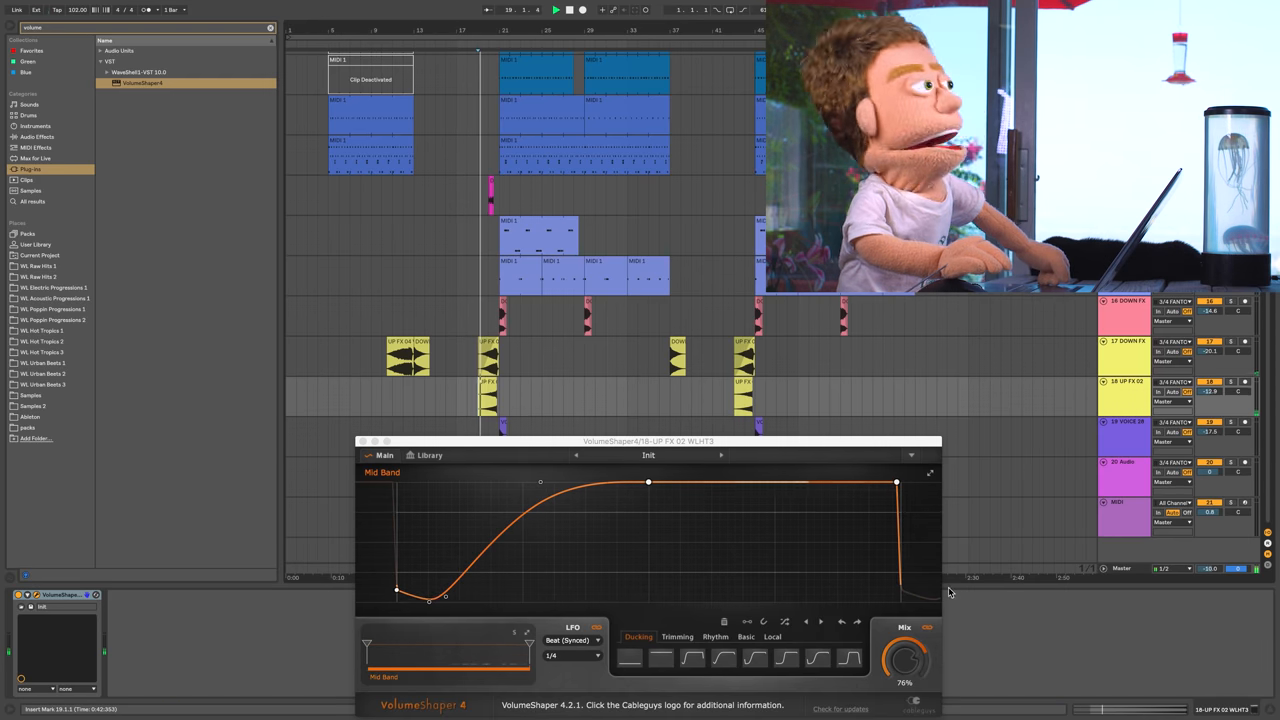
drag(904, 660, 904, 664)
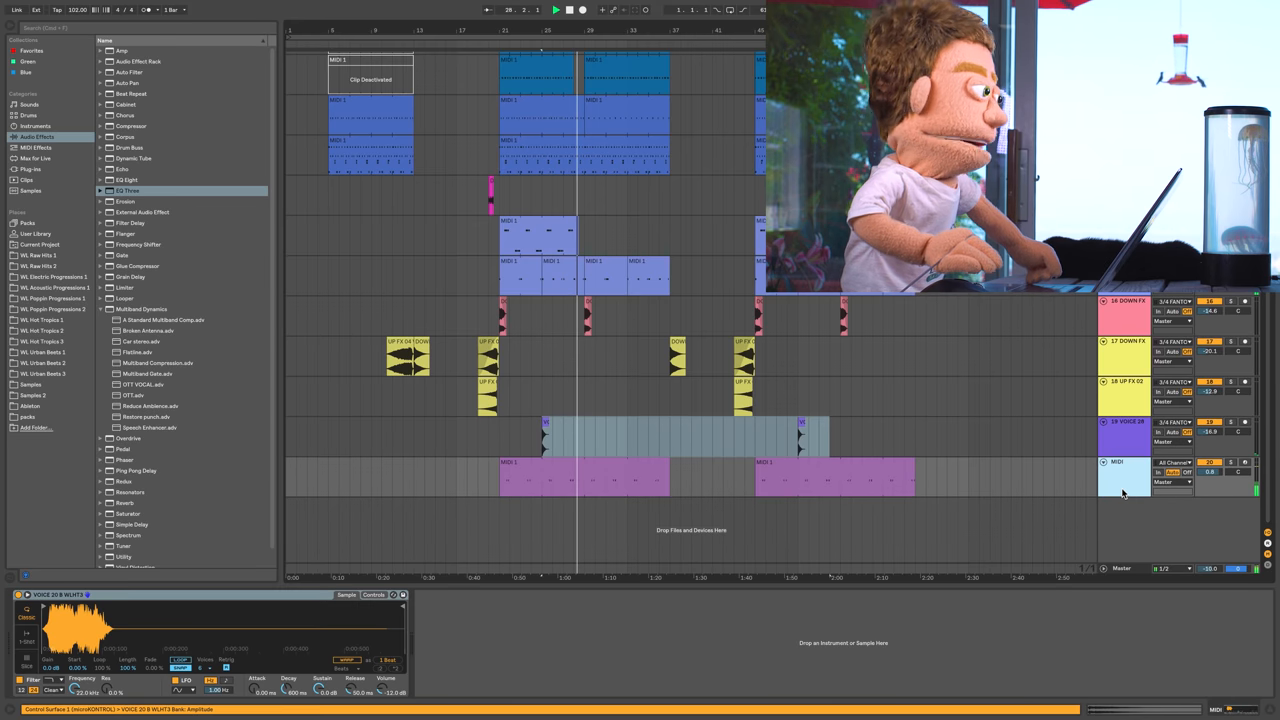
- Browse Live's built-in audio effects and add a reverb to the selected track
click(616, 472)
text(VOCAL)
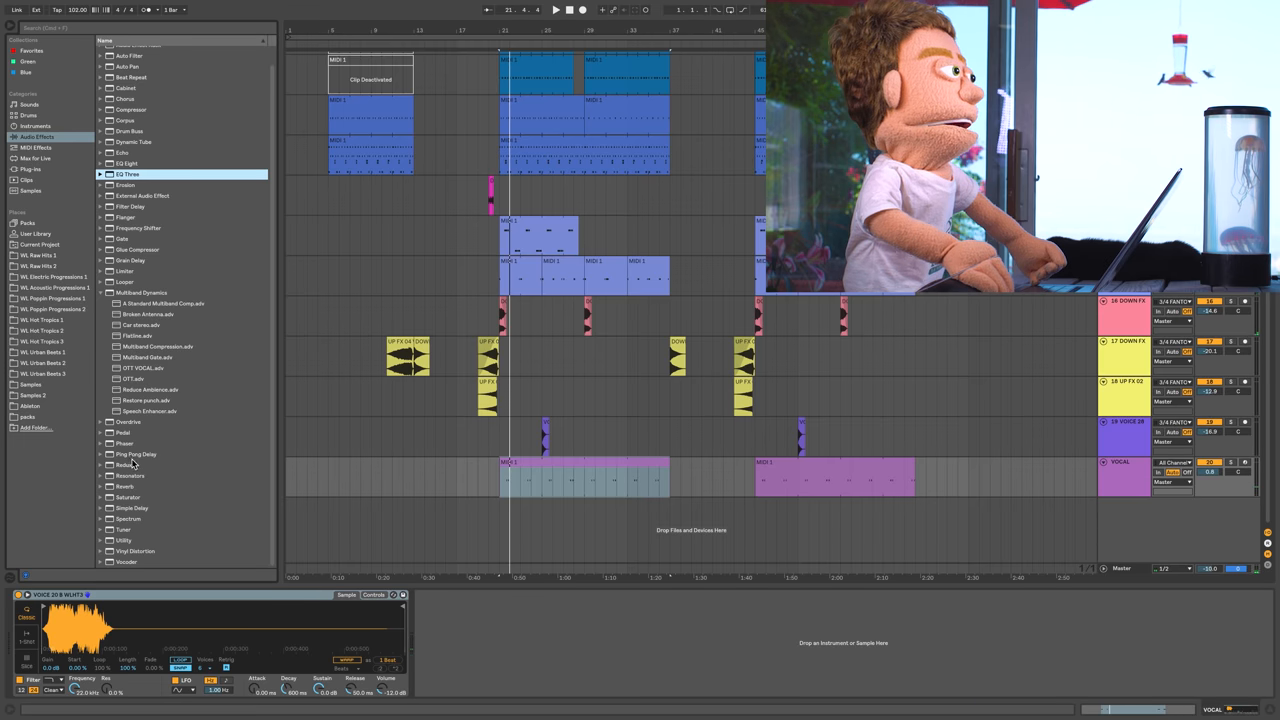
double_click(124, 486)
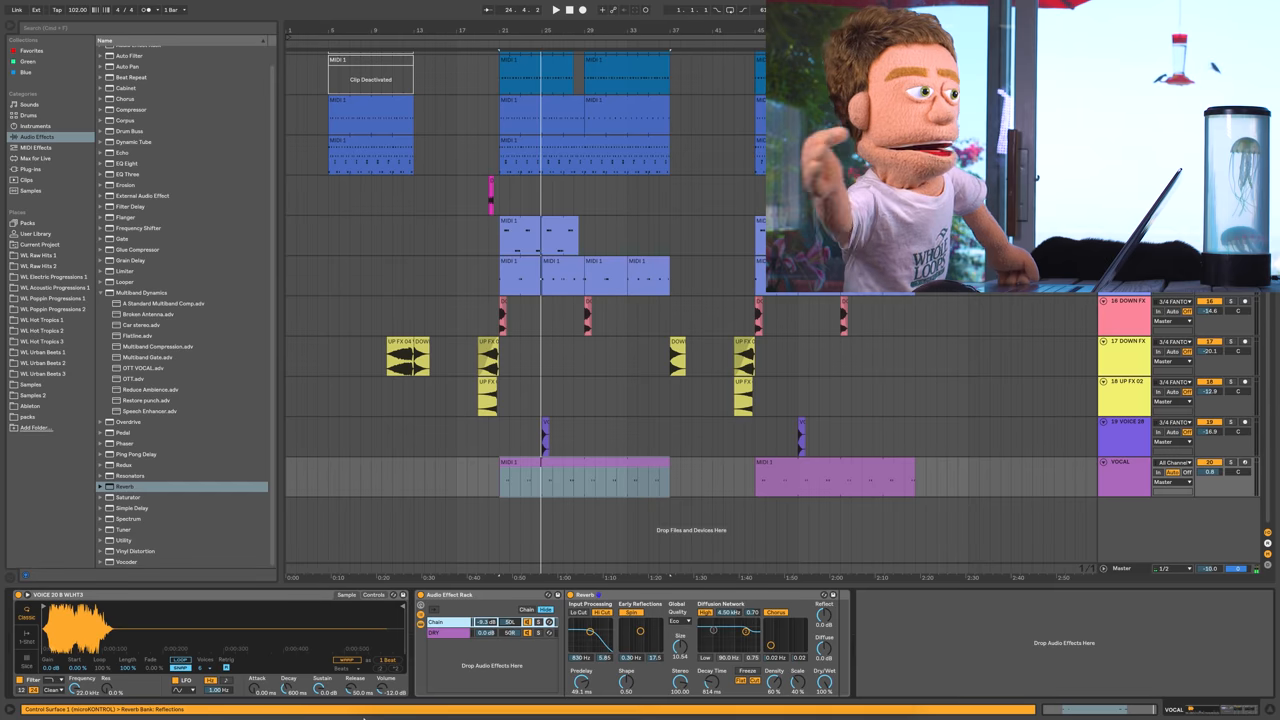
drag(496, 622, 496, 616)
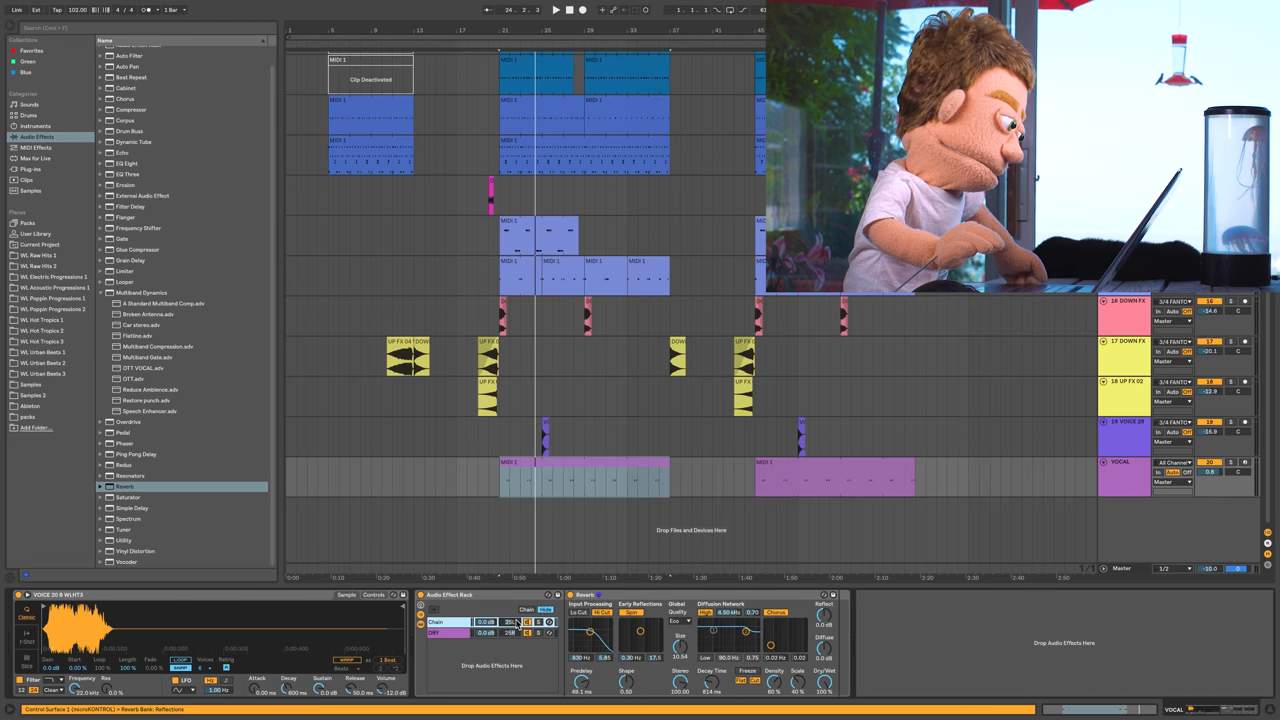
click(556, 8)
text(dis)
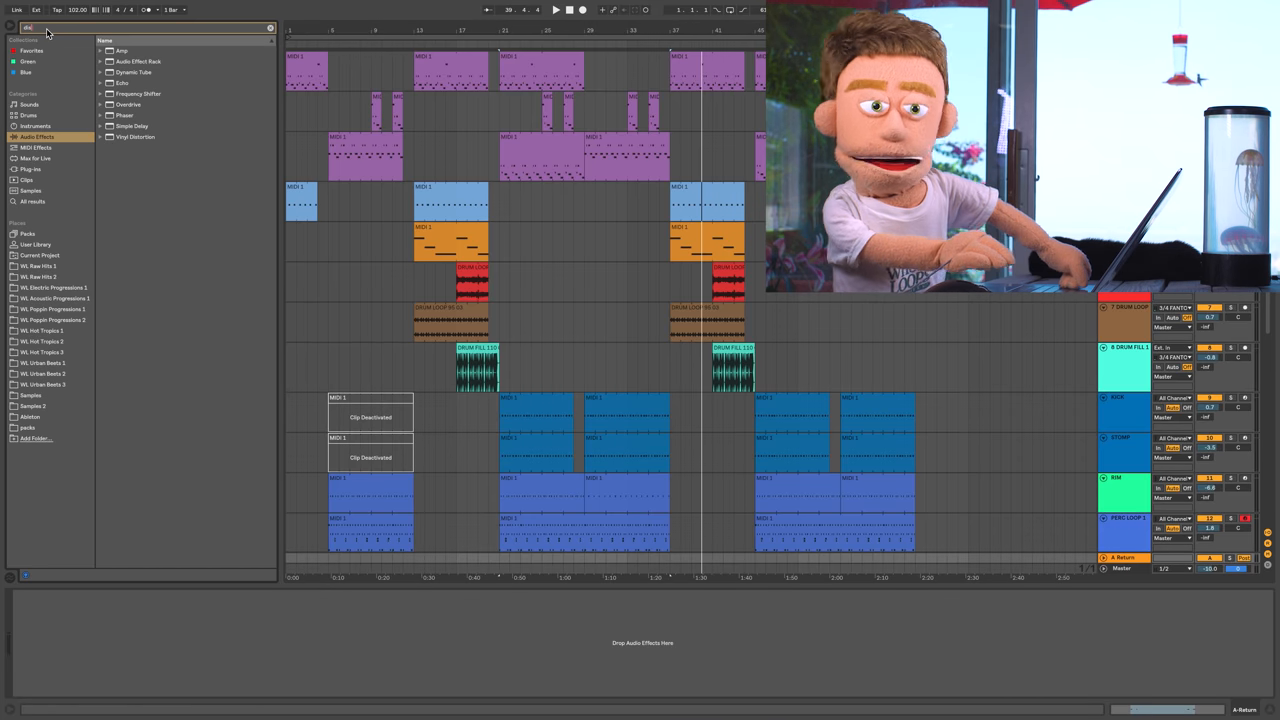
- Load the UAD Empirical Labs Distressor from the Plug-ins browser onto the bus track
click(30, 168)
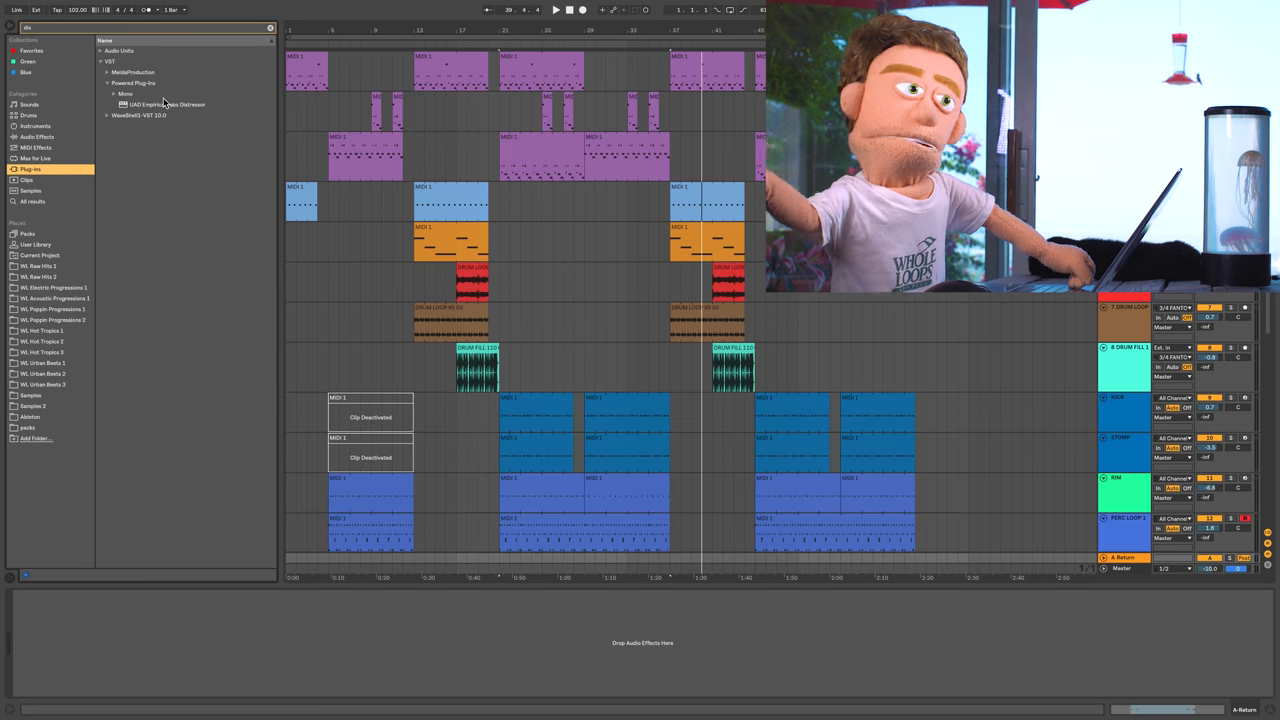
click(168, 104)
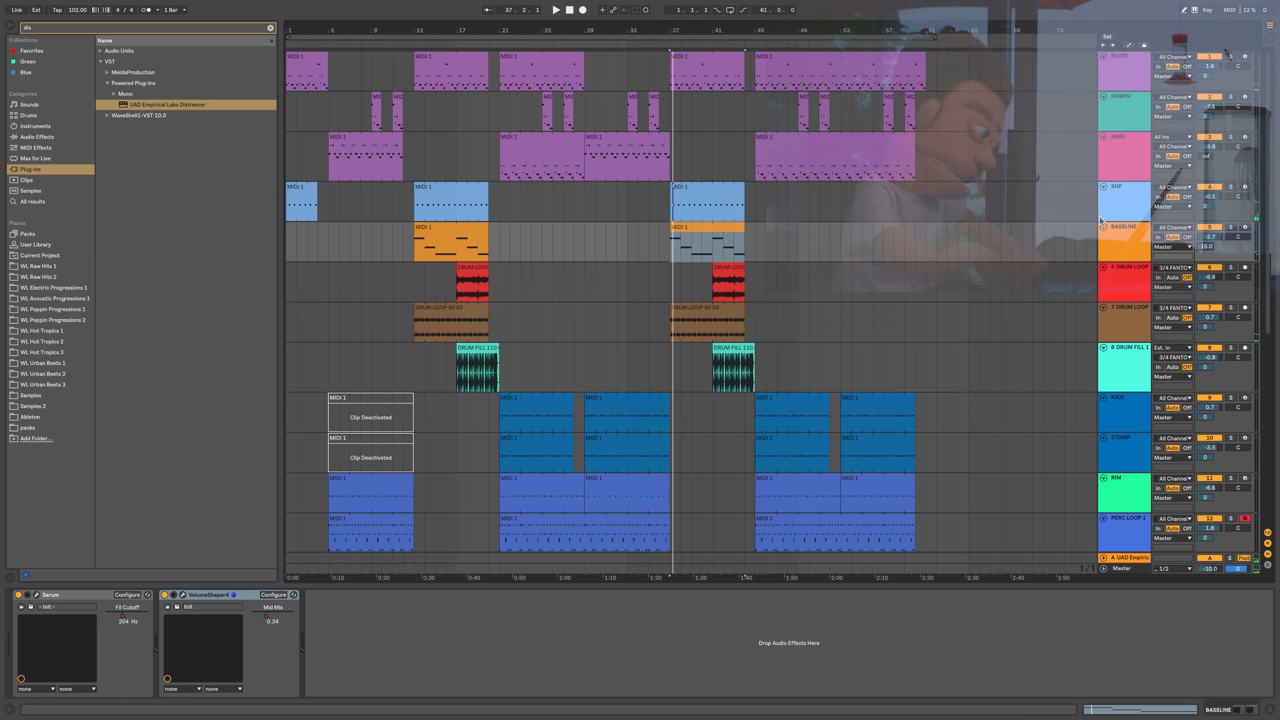
scroll(down, 3)
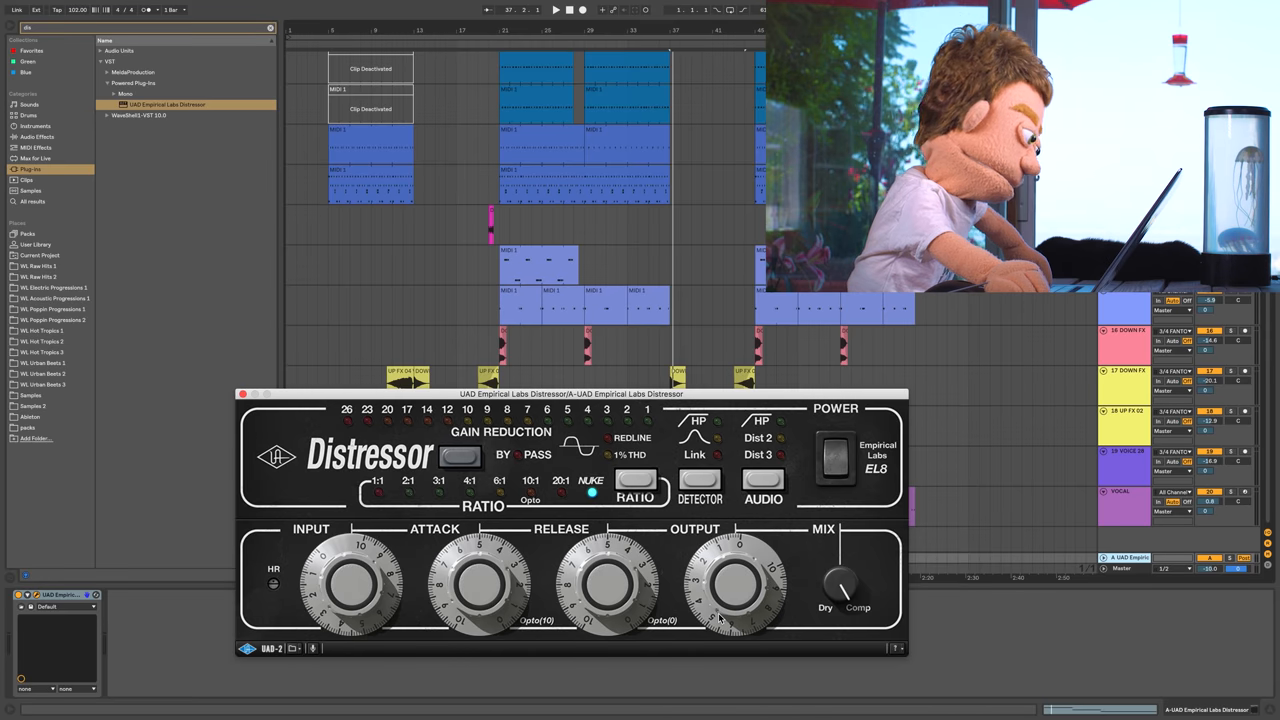
- Close the Distressor window, leaving the Master track ready for its chain
click(556, 8)
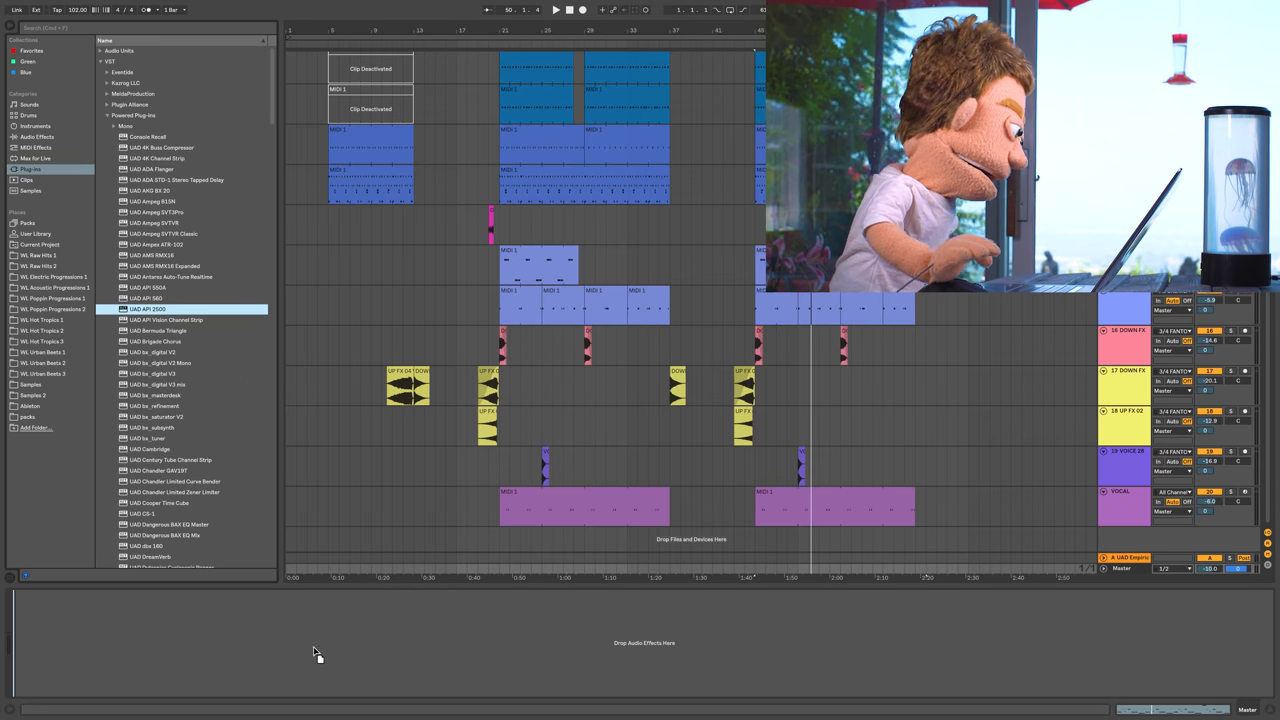
- Load the UAD API 2500 bus compressor onto the Master track and search 'prec'
double_click(180, 308)
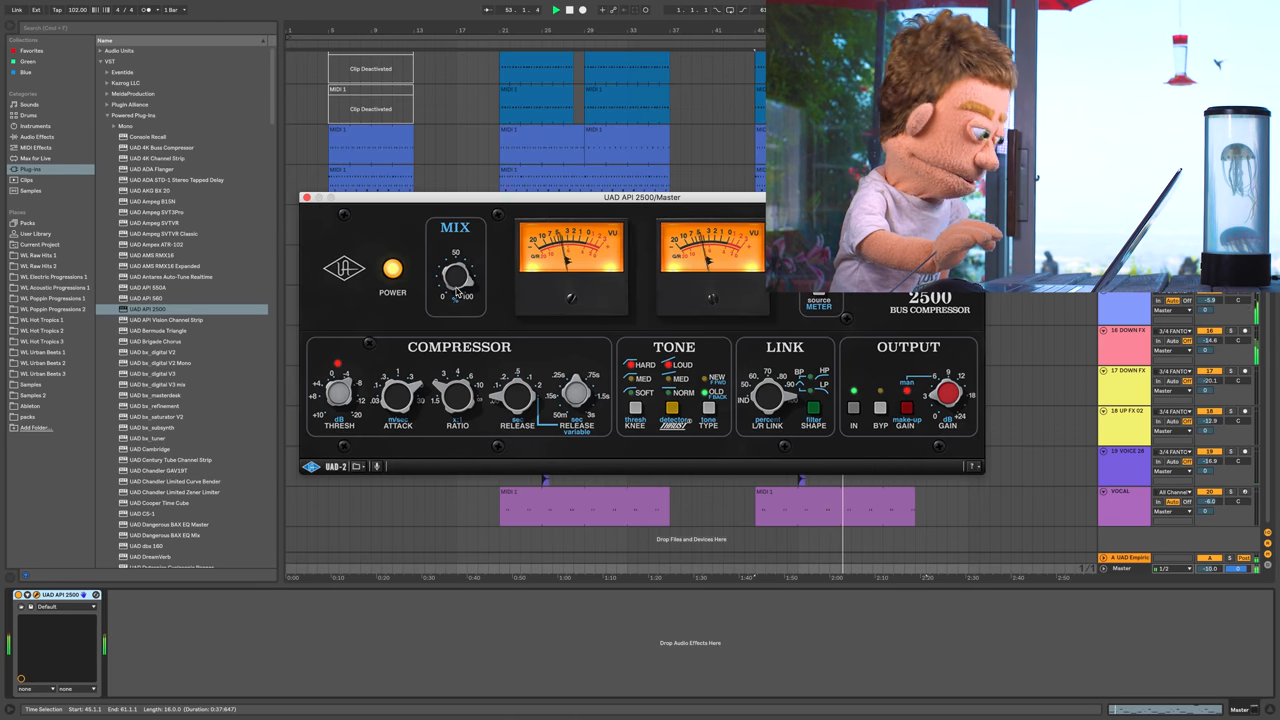
text(prec)
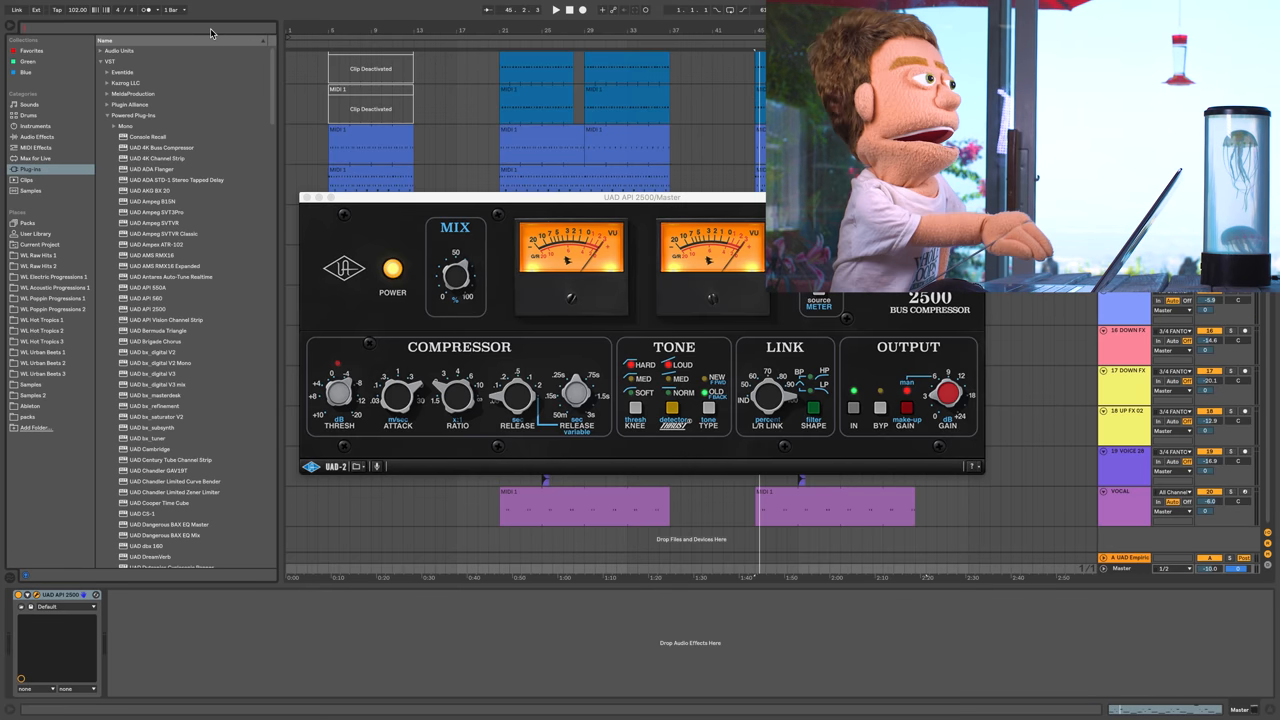
- Add the UAD Precision Maximizer after the API 2500 on the Master track
text(prec)
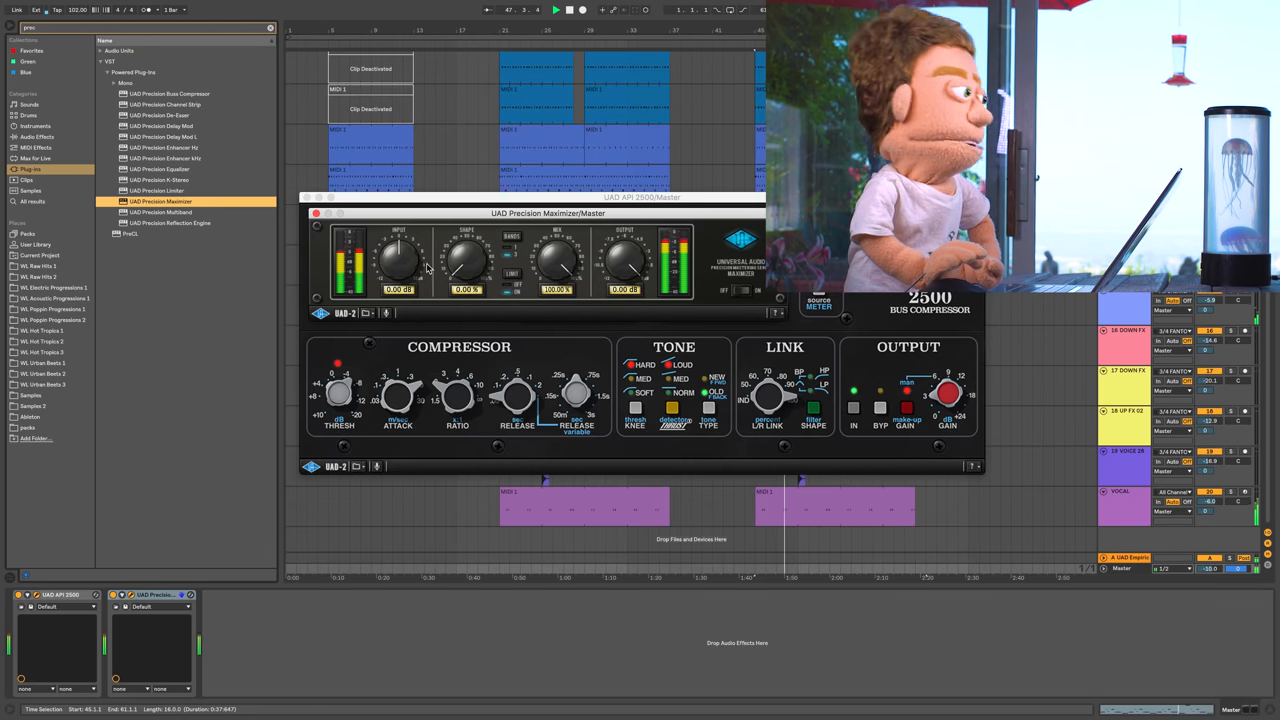
drag(400, 260, 400, 270)
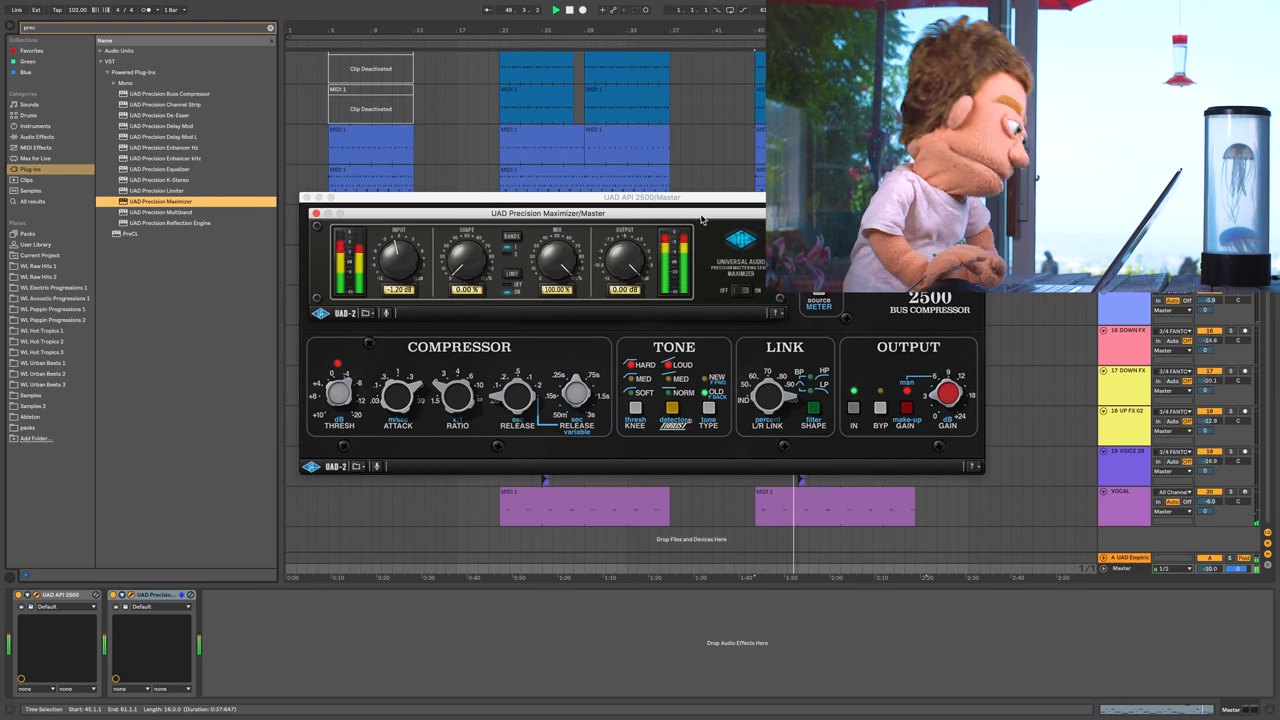